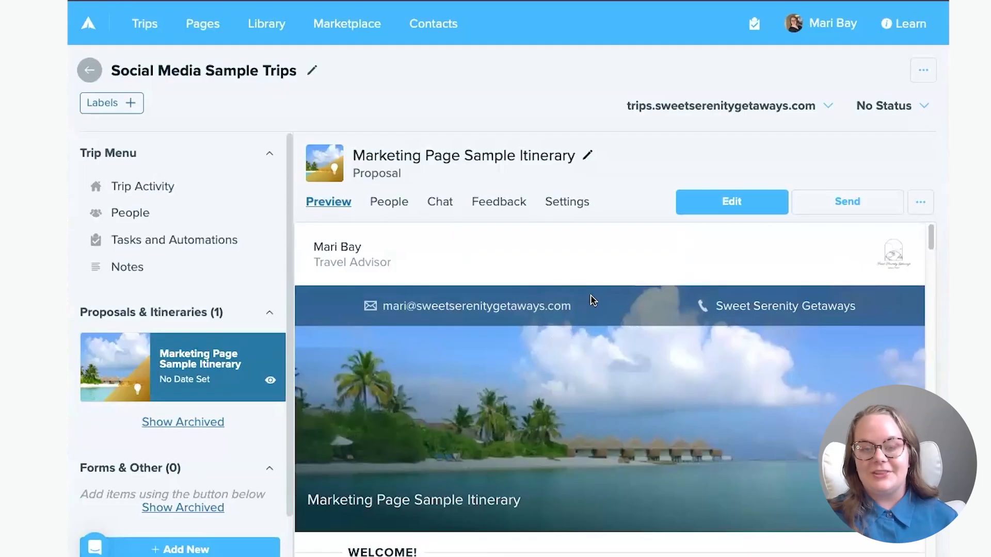
# Create a new proposal in the trip from the St. Lucia Proposal Template.
pyautogui.click(180, 549)
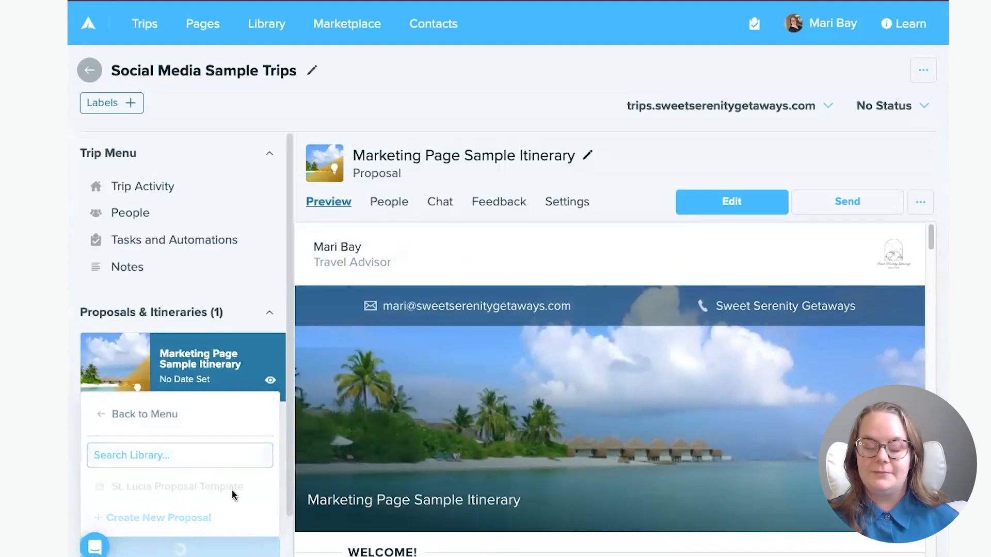
pyautogui.click(158, 518)
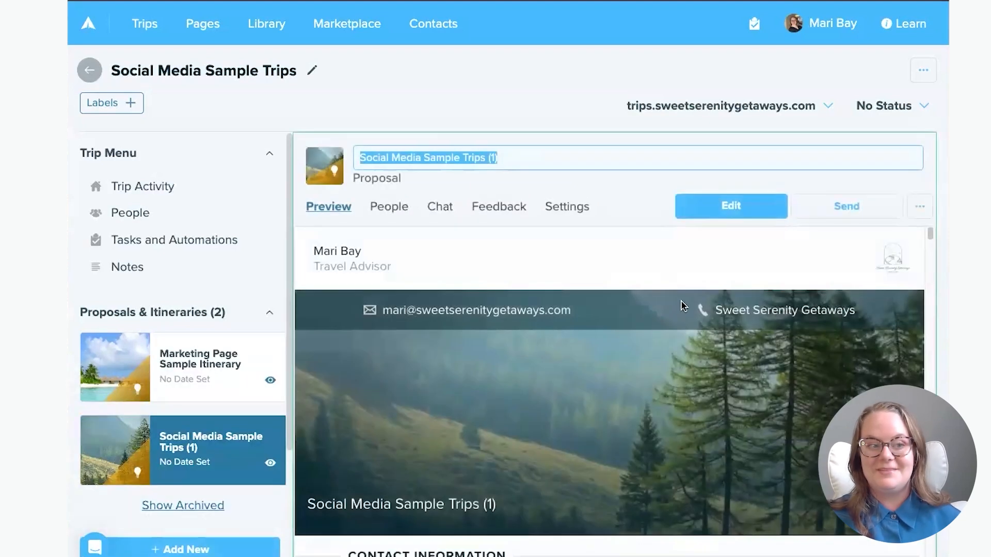
# Name the proposal How I Travefy and enter its editor.
pyautogui.write('How')
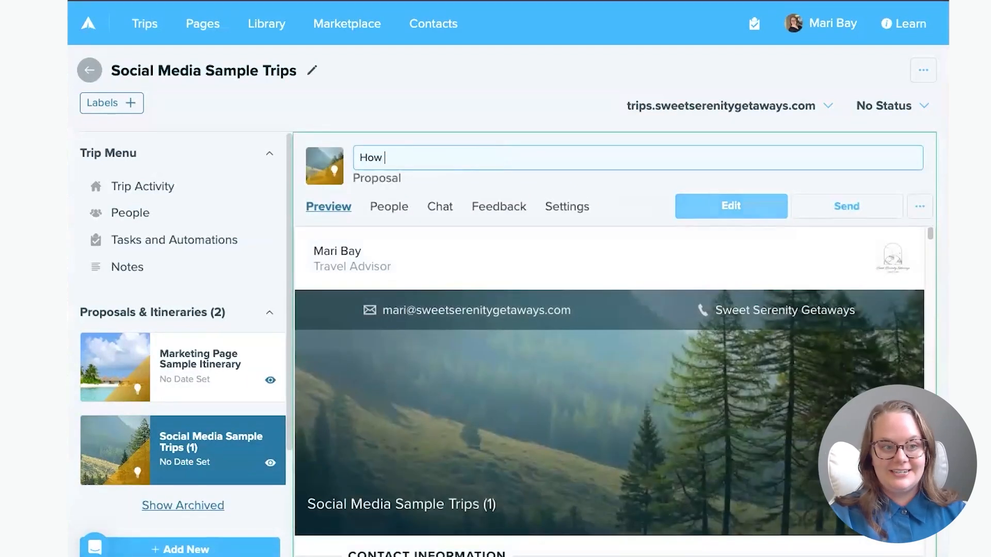
pyautogui.write('I Travefy')
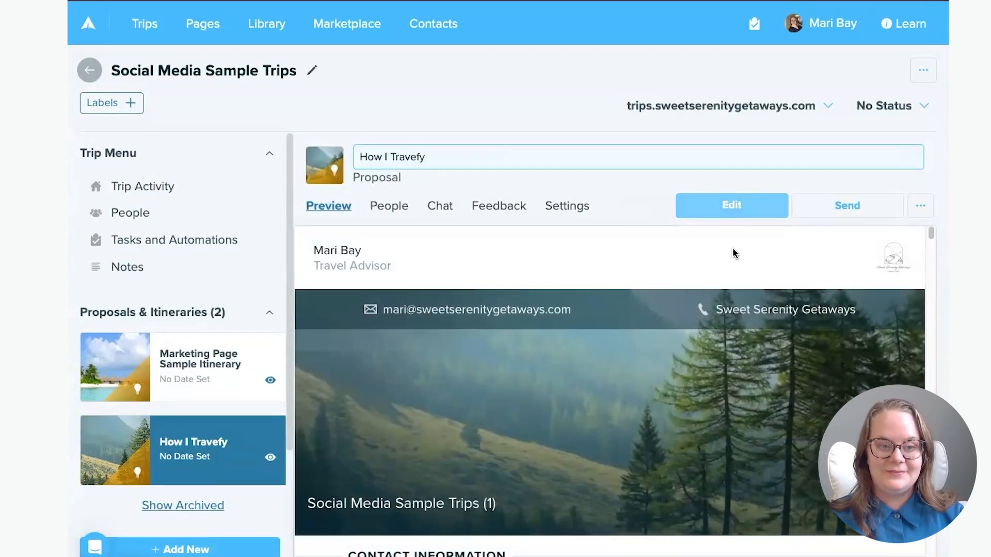
pyautogui.click(730, 206)
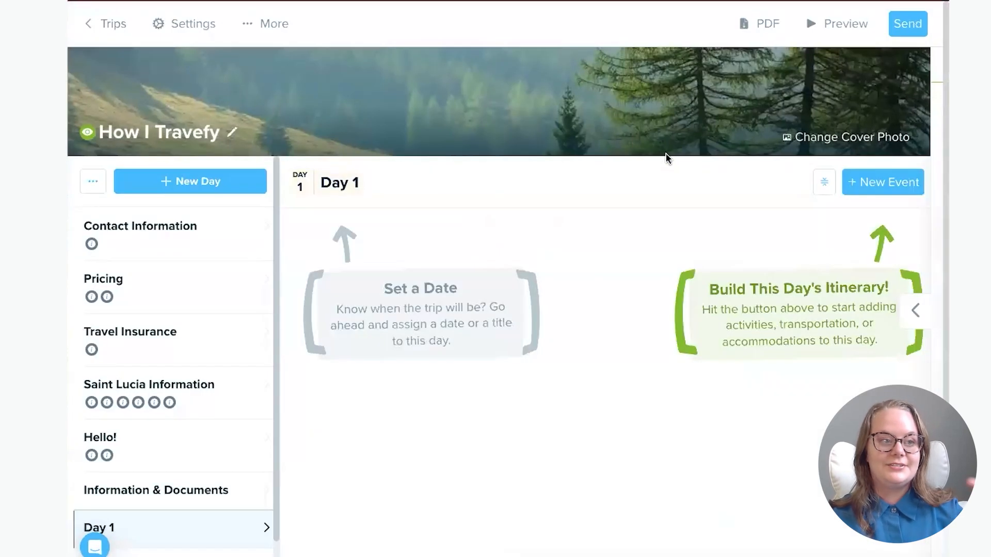
# Replace the cover photo with a St. Lucia image found by searching st lucia.
pyautogui.click(850, 138)
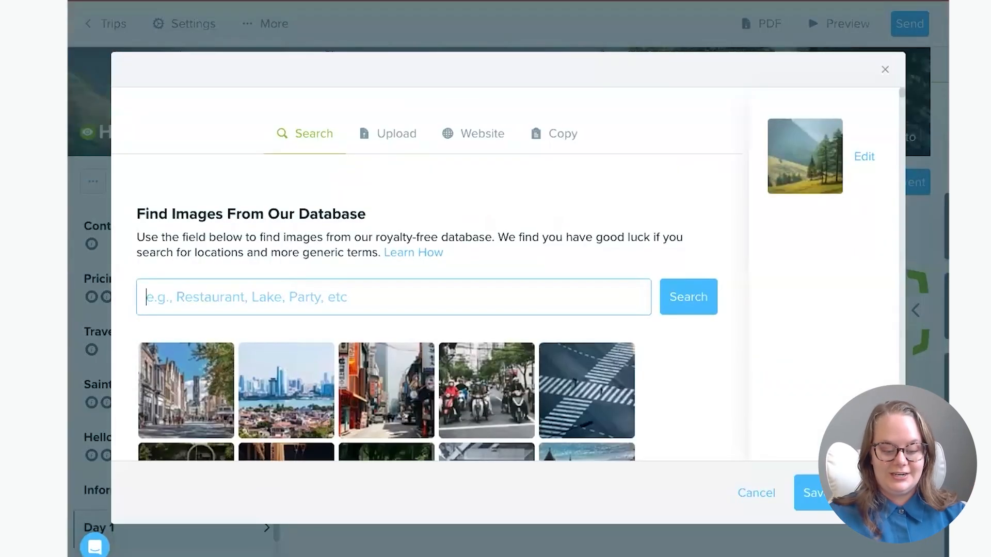
pyautogui.write('st lucia')
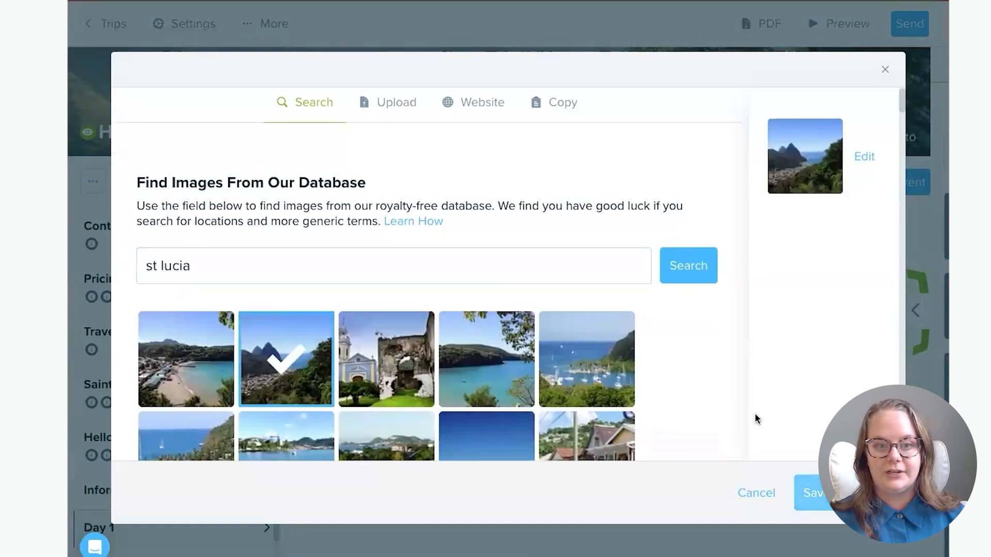
pyautogui.click(813, 492)
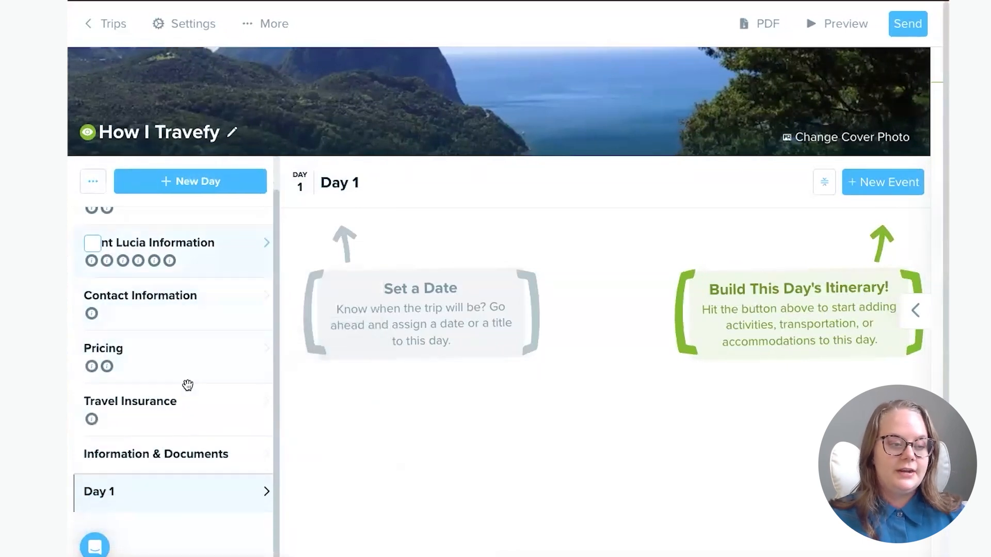
pyautogui.moveTo(146, 416)
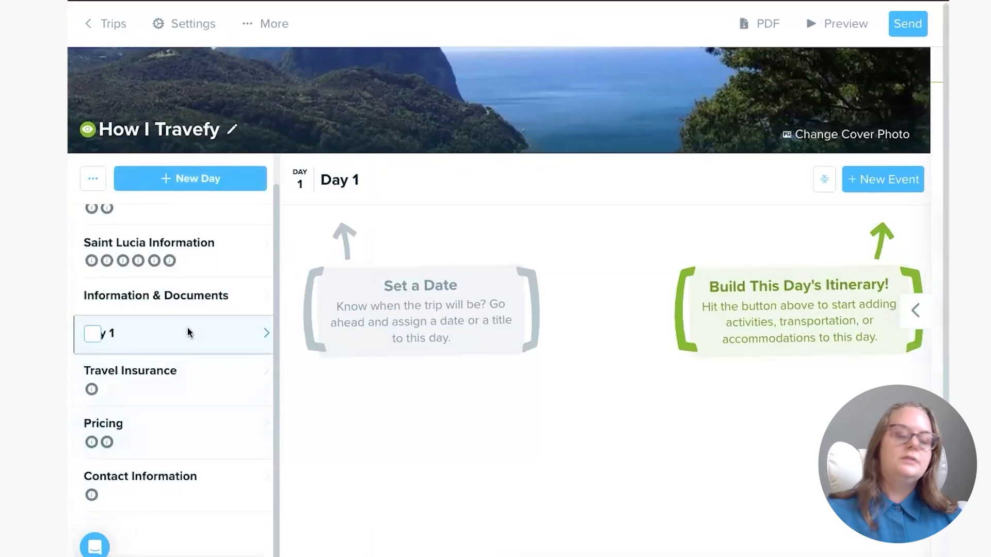
# Retitle the Information & Documents section as BodyHoliday Resort Information.
pyautogui.click(155, 295)
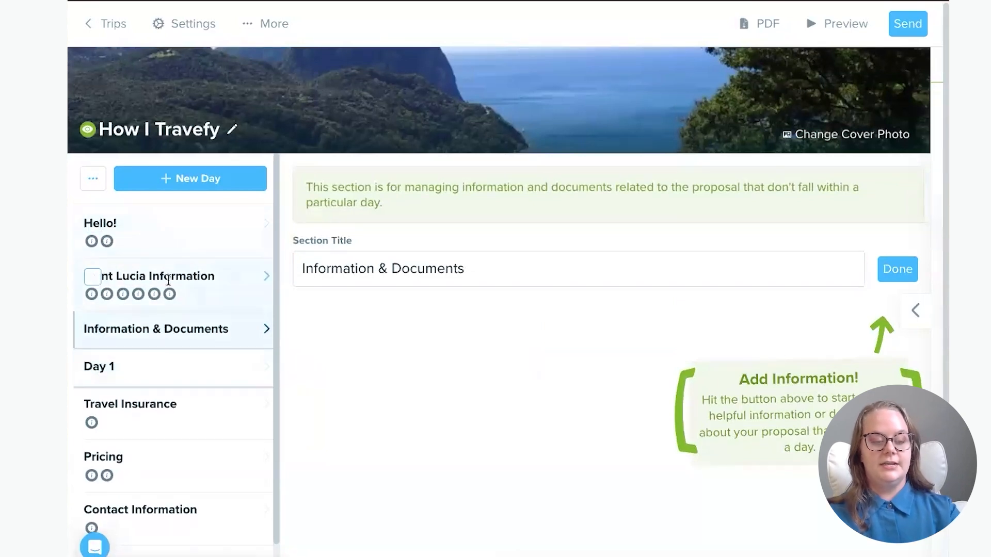
pyautogui.scroll(-3)
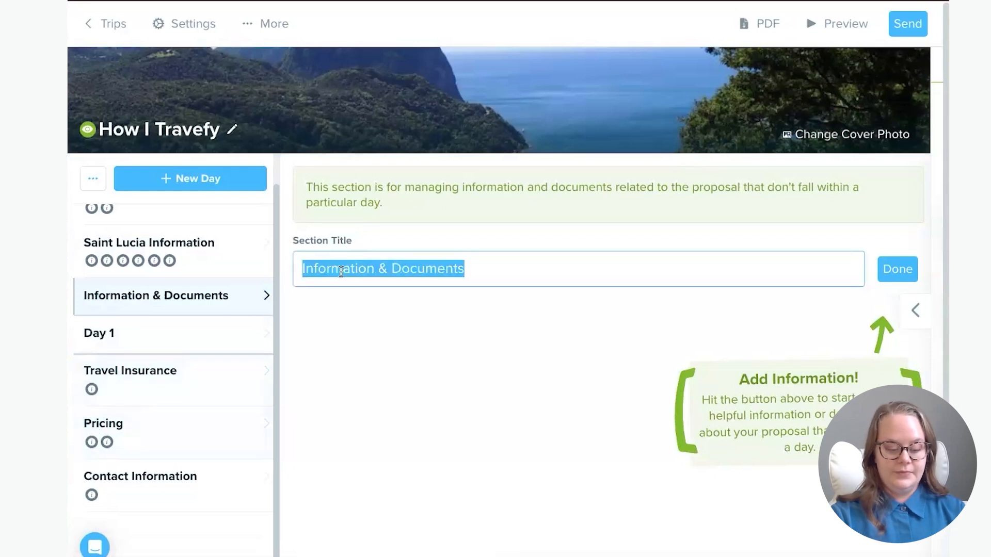
pyautogui.write('BodyHoliday')
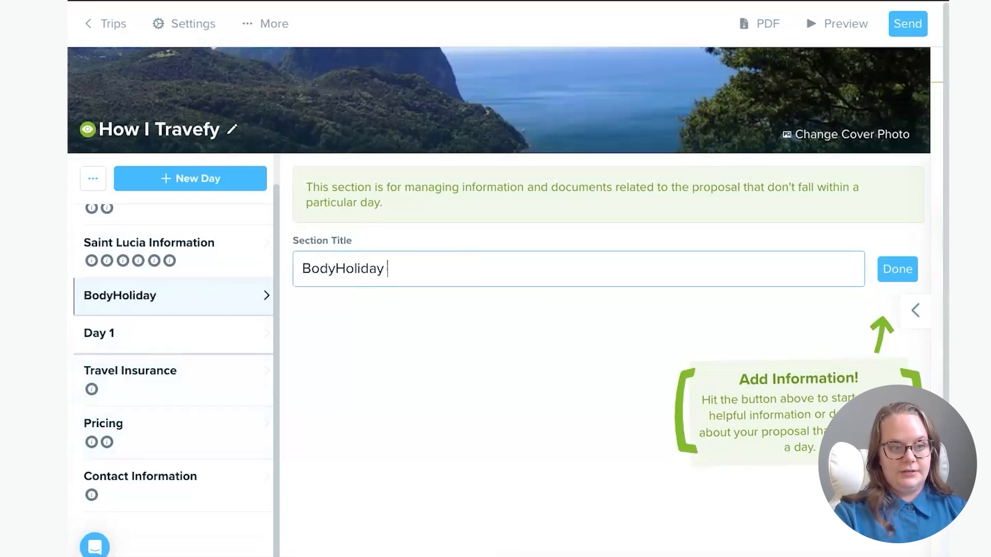
pyautogui.write('Resort Inform,ation')
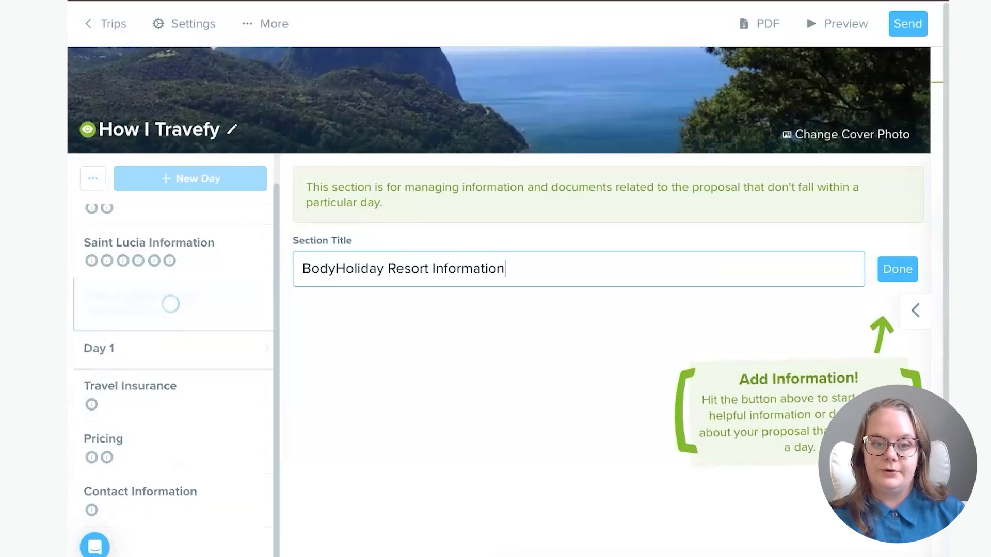
# Finish the title and add the BodyHoliday Information library item to the section.
pyautogui.click(897, 268)
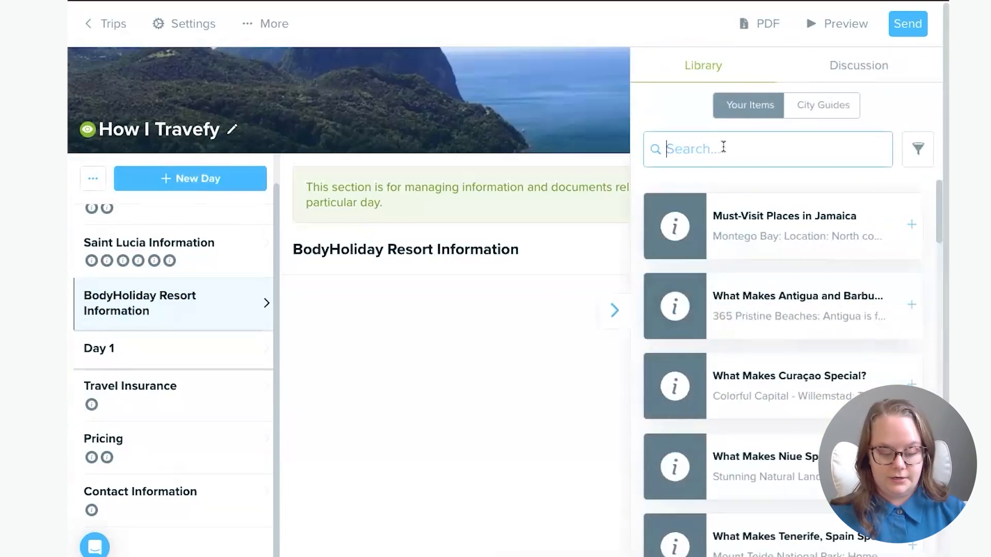
pyautogui.write('bodyho')
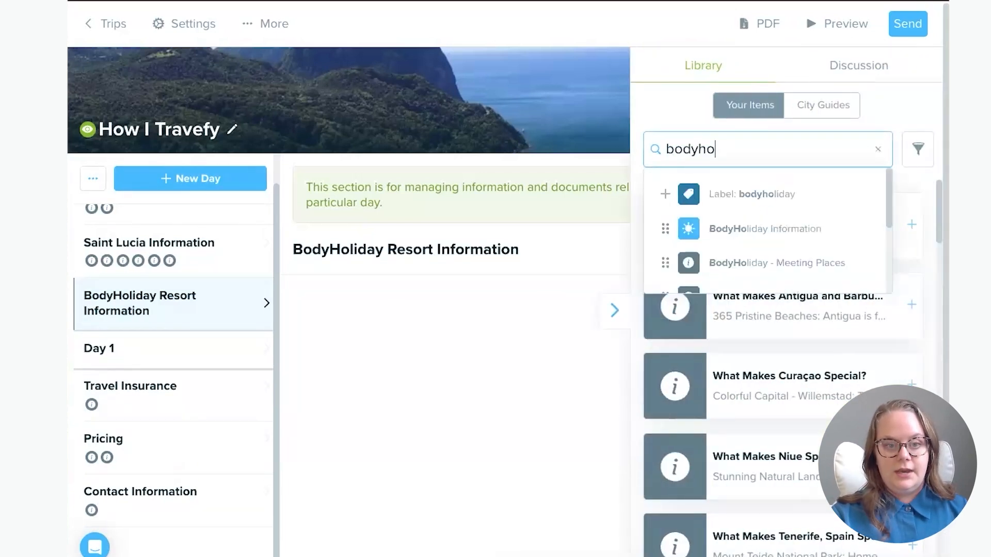
pyautogui.click(877, 149)
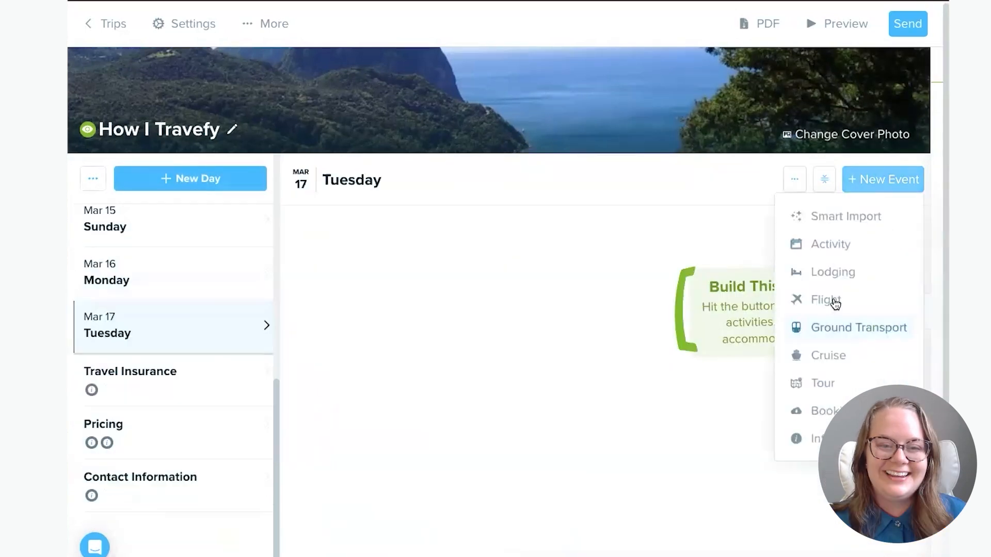
# Add JetBlue flight B6 882 (UVF to JFK) on Tuesday, Mar 17 to the itinerary.
pyautogui.click(825, 299)
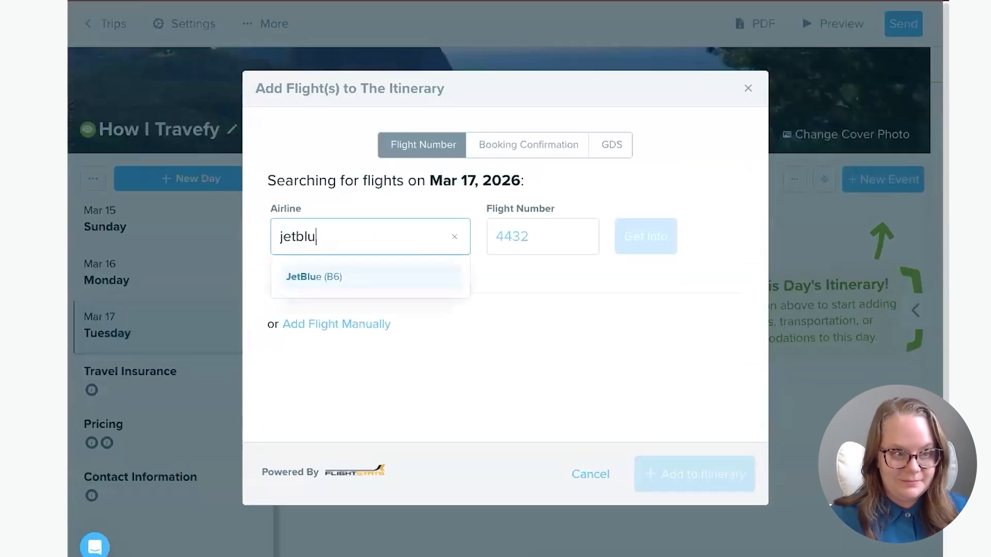
pyautogui.click(315, 277)
pyautogui.write('882')
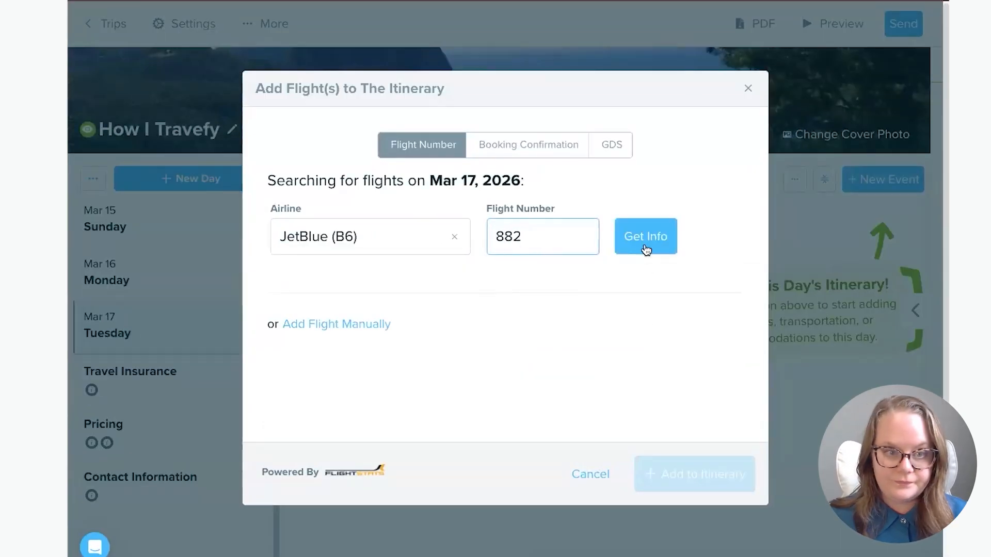
pyautogui.click(645, 236)
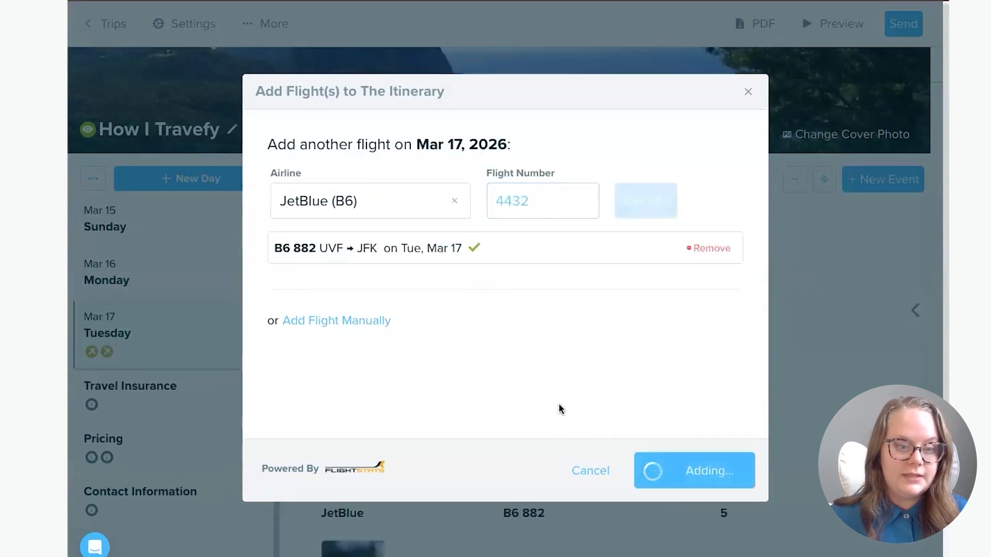
pyautogui.click(693, 471)
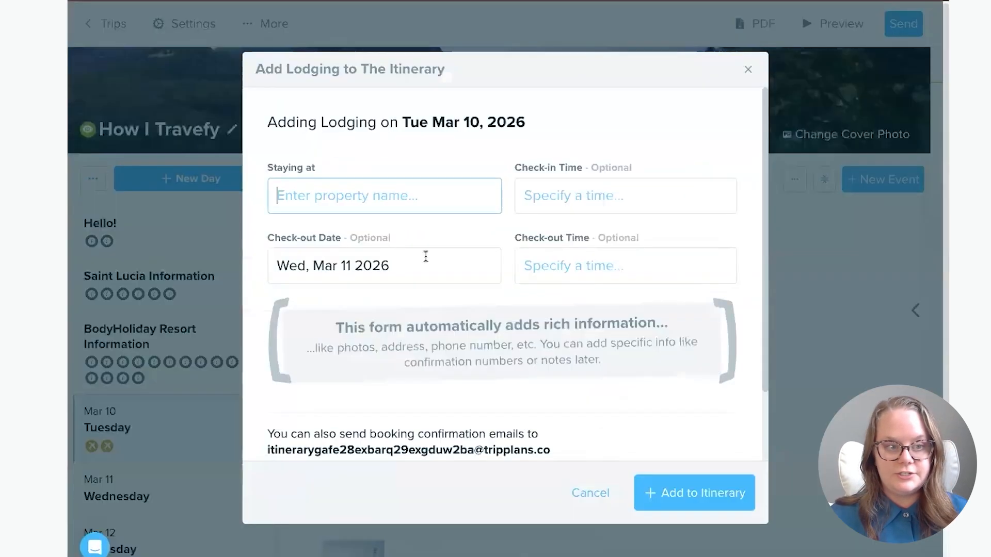
# Add a BodyHoliday stay, check-in Mar 10 at 3:00 pm, check-out Mar 17 at 4:00 pm.
pyautogui.write('bodyho')
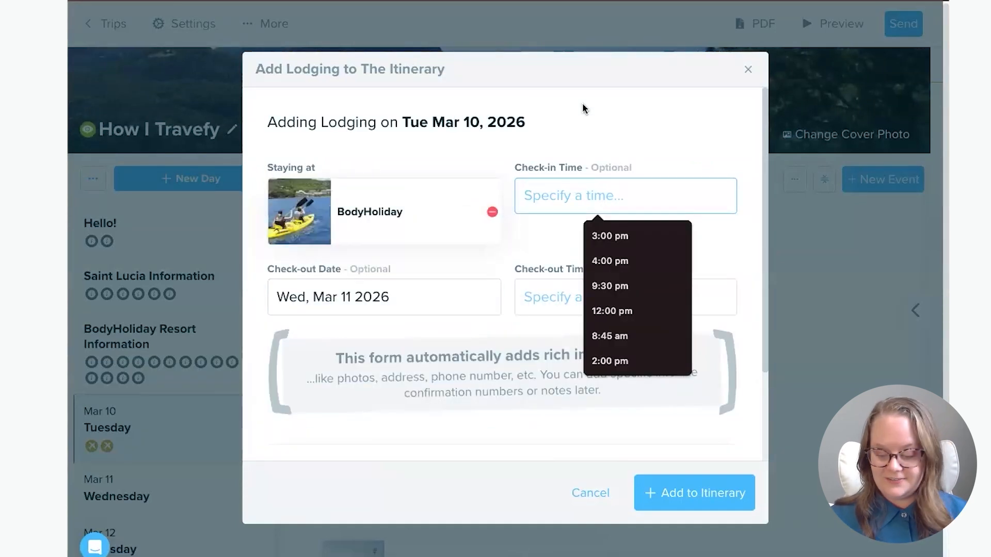
pyautogui.write('3:00 pm')
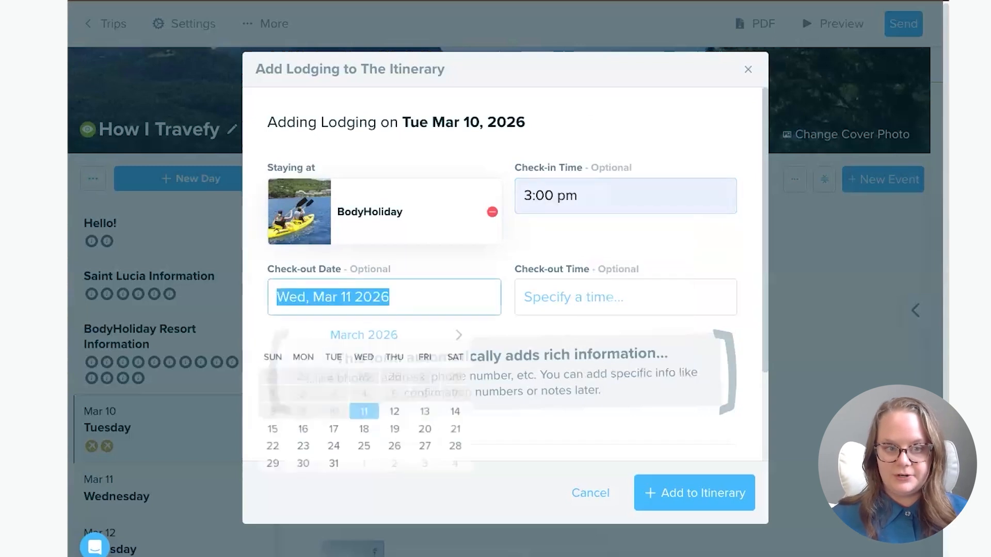
pyautogui.write('4')
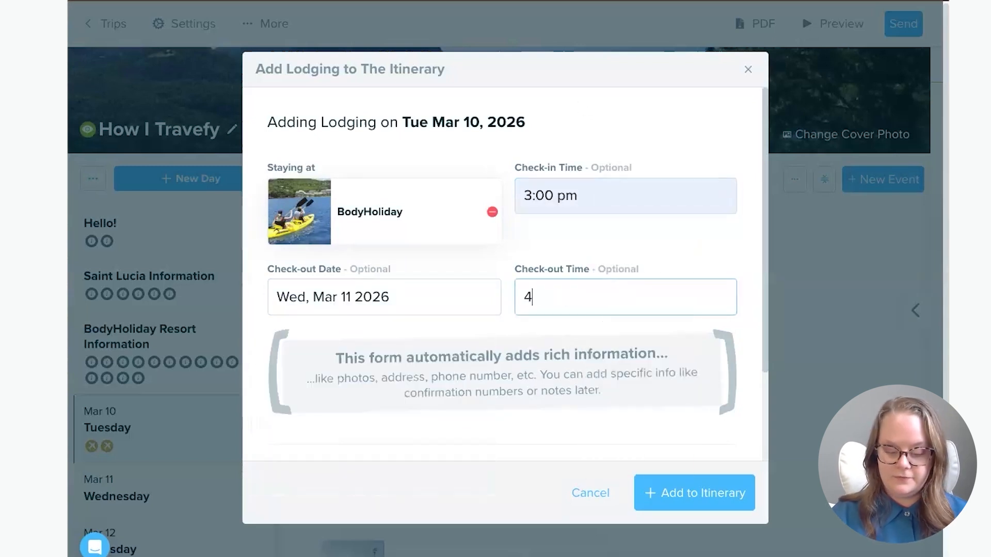
pyautogui.write(':00 pm')
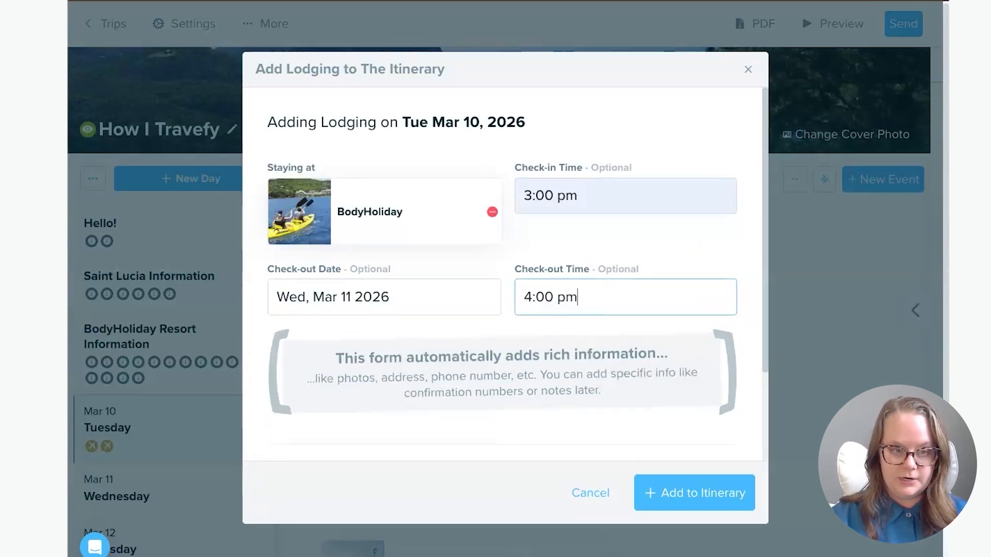
pyautogui.click(383, 297)
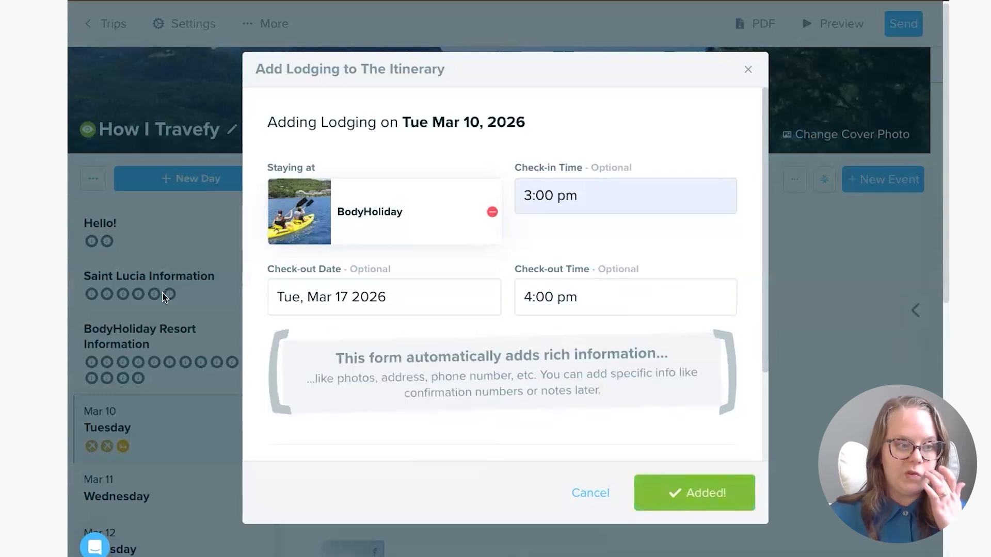
pyautogui.click(694, 492)
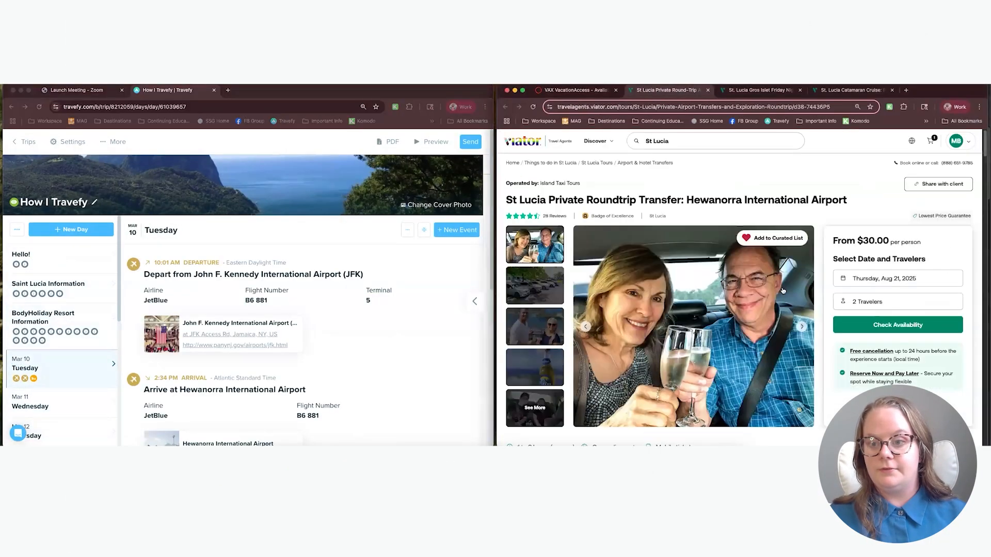
# Locate and copy the Viator airport transfer product code 74436P5 into Travefy's tour search.
pyautogui.scroll(-3)
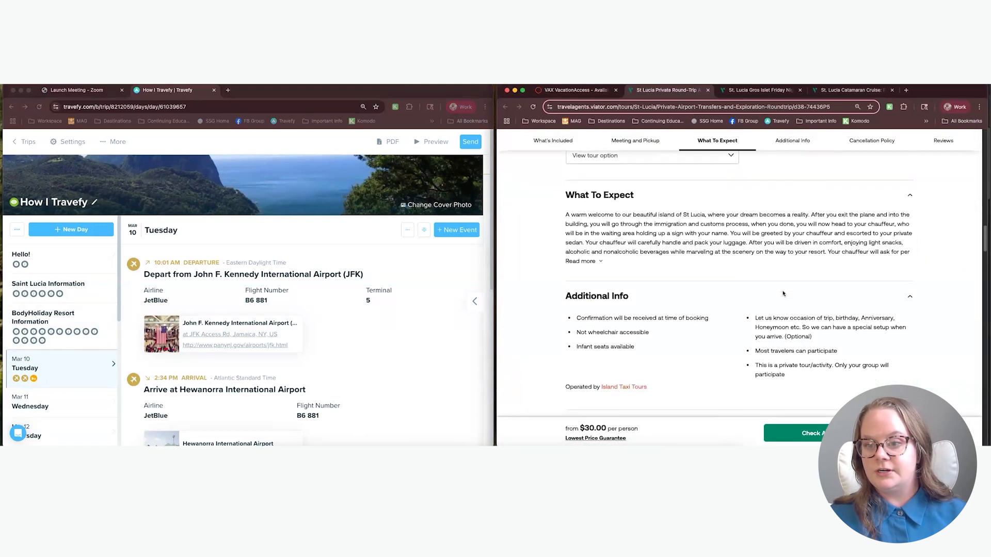
pyautogui.click(943, 140)
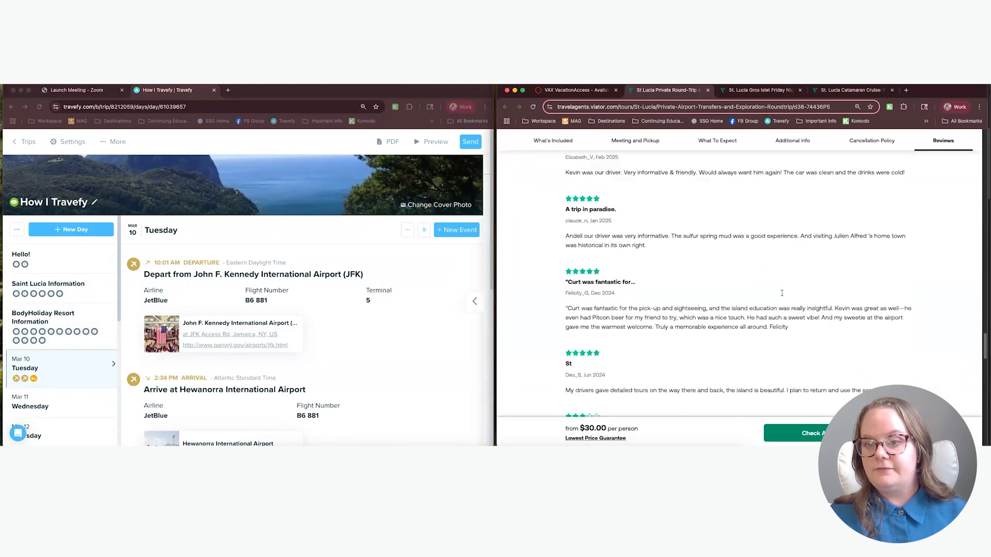
pyautogui.click(793, 141)
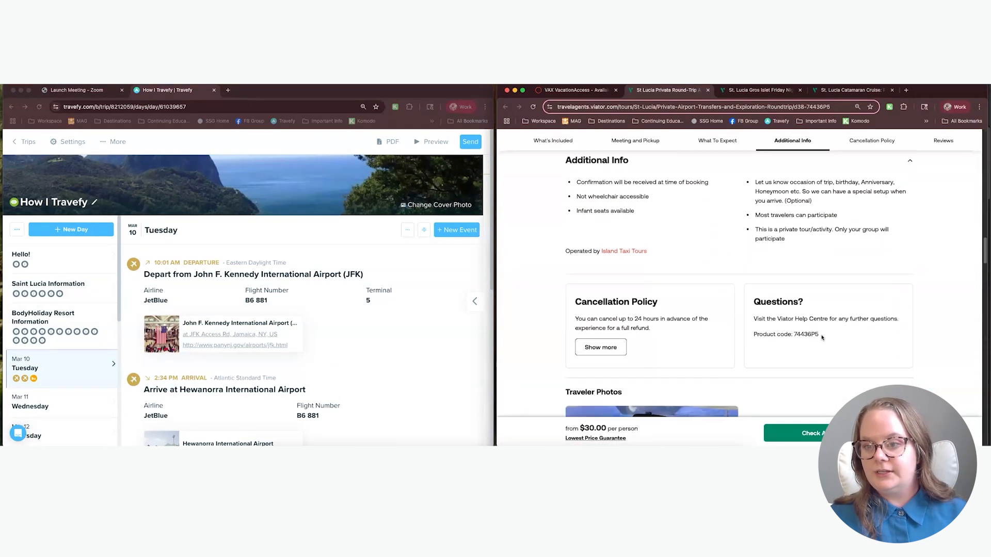
pyautogui.doubleClick(806, 334)
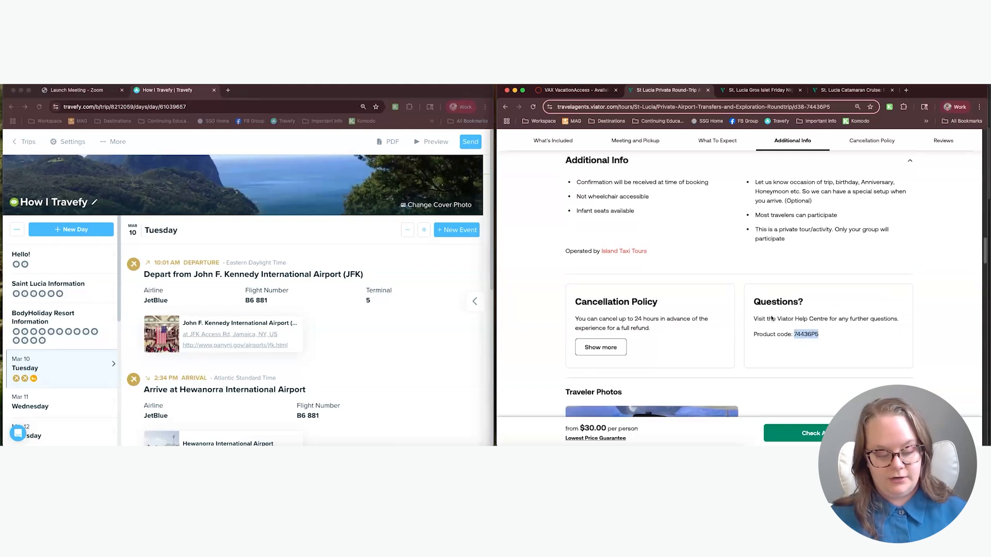
pyautogui.click(456, 229)
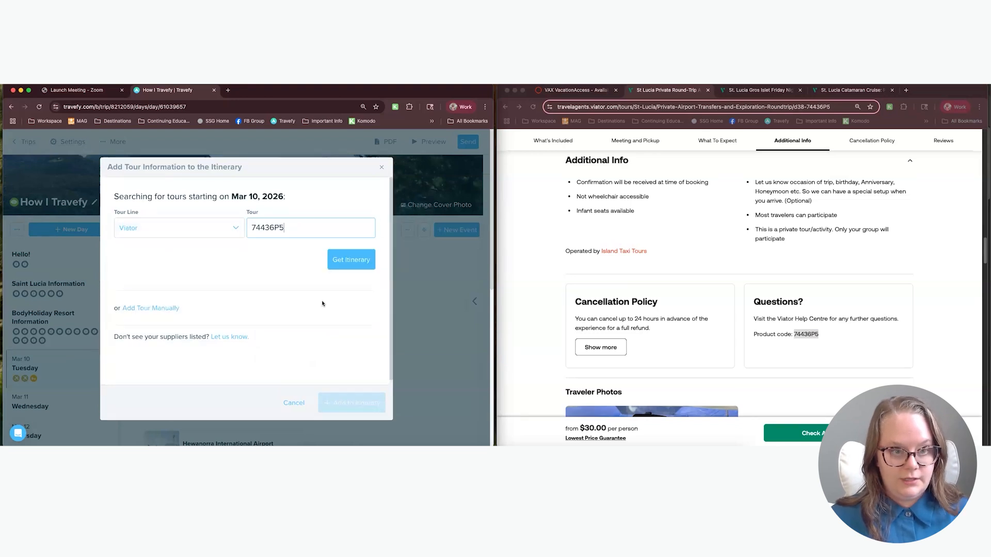
# Add the Viator transfer and Friday Night Street Party tours, then move on to invoice 4RE-RIN.
pyautogui.click(350, 260)
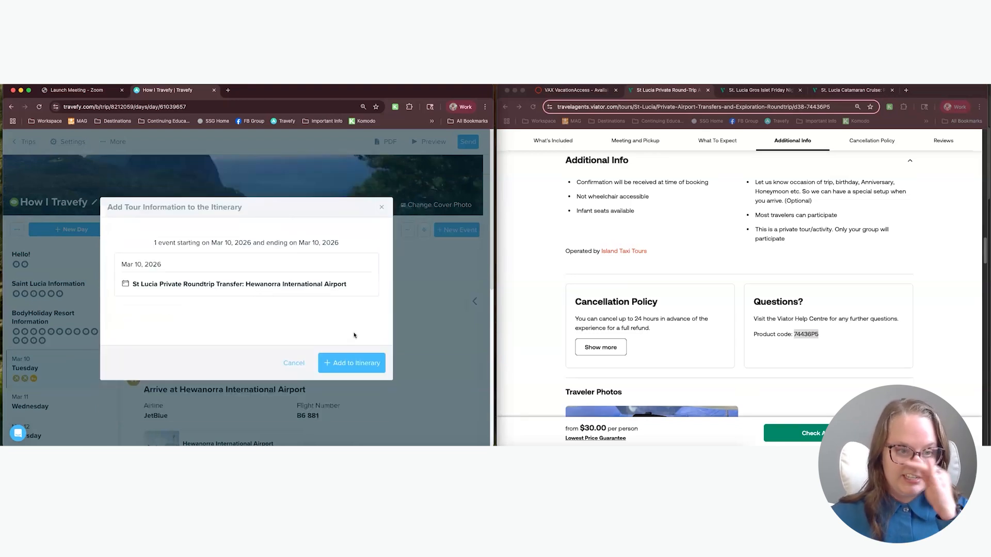
pyautogui.click(350, 363)
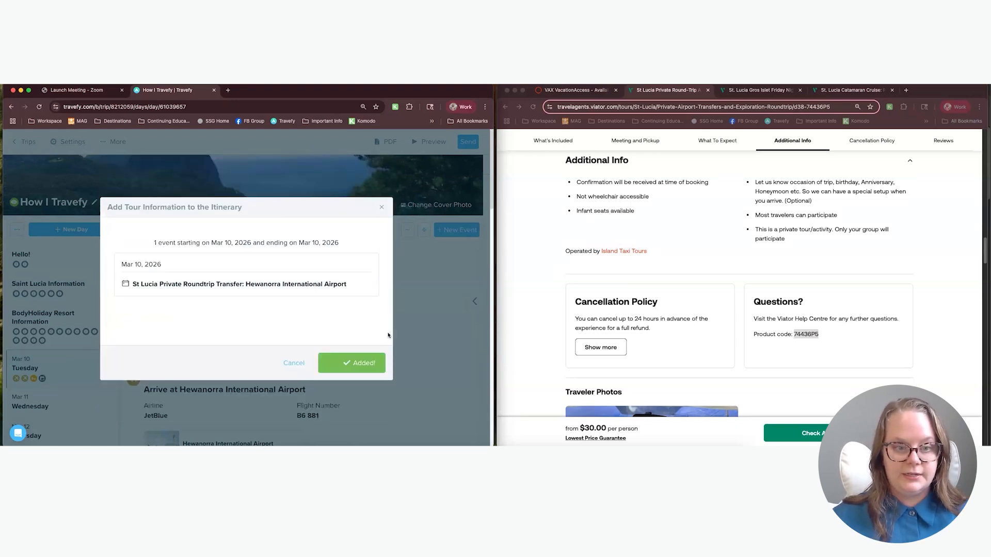
pyautogui.click(351, 363)
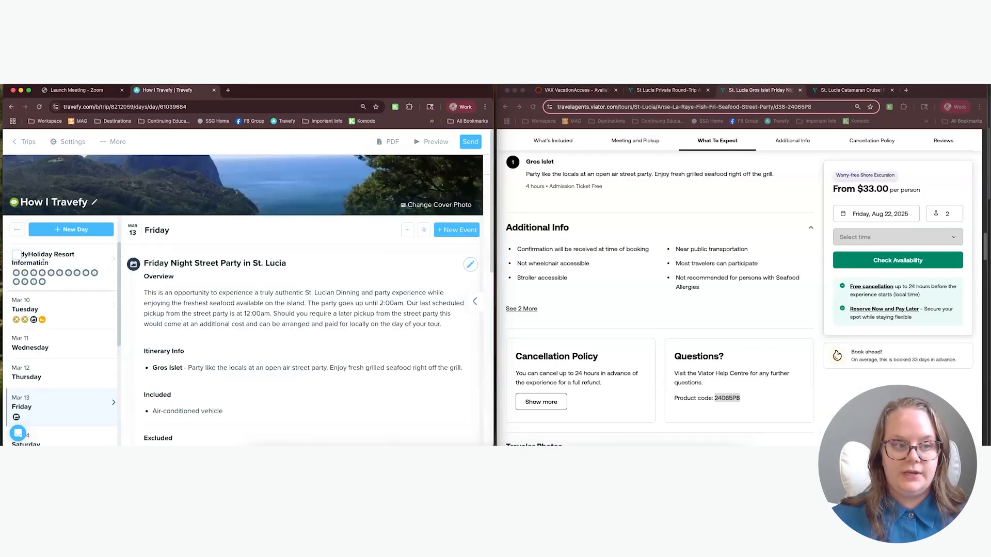
pyautogui.rightClick(26, 142)
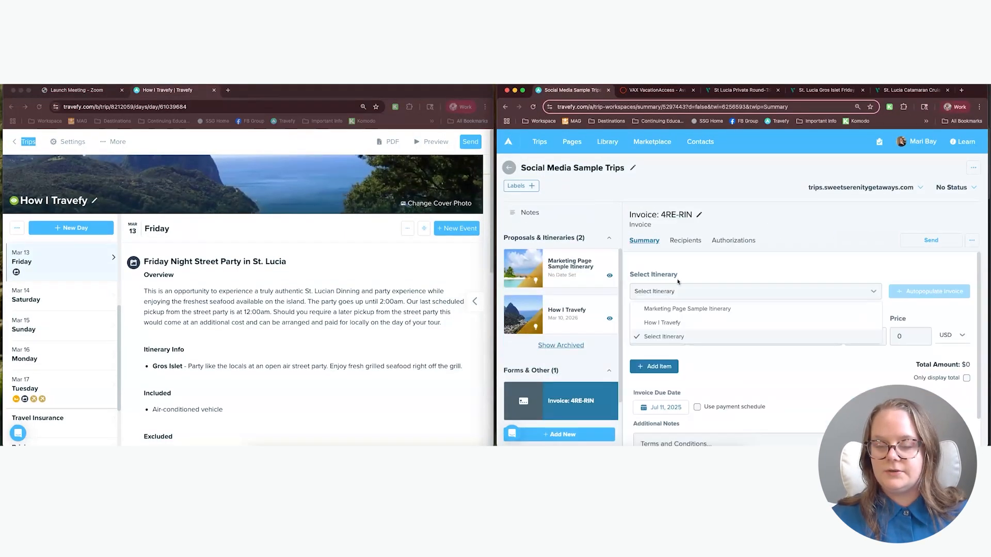
# Enter a Flights & Resort line, BodyHoliday March 10-17, 2026 + JetBlue Flights, priced 14551.80.
pyautogui.click(664, 336)
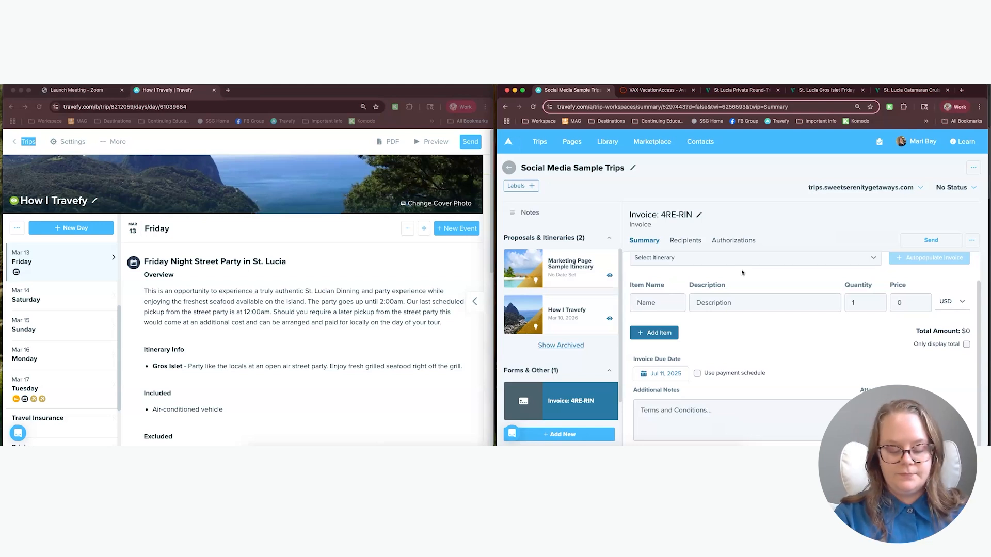
pyautogui.write('Flig')
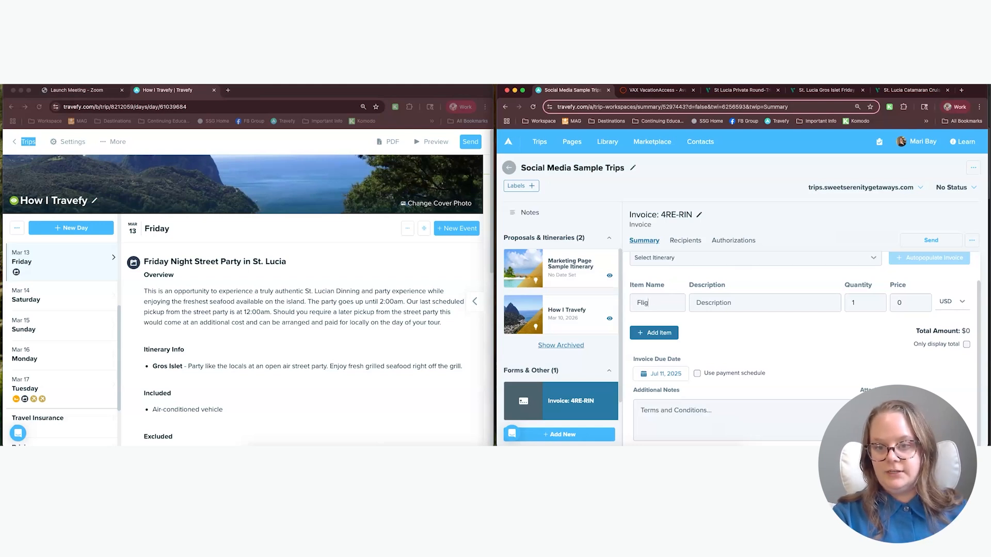
pyautogui.write('lights & Resort')
pyautogui.click(765, 302)
pyautogui.write('BodyHoliday')
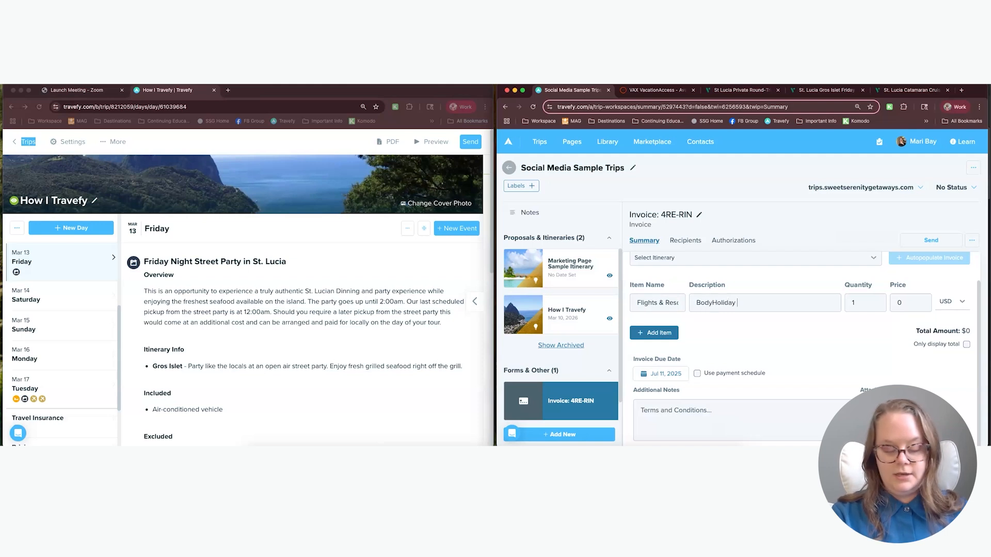
pyautogui.write('MMarch 10-17')
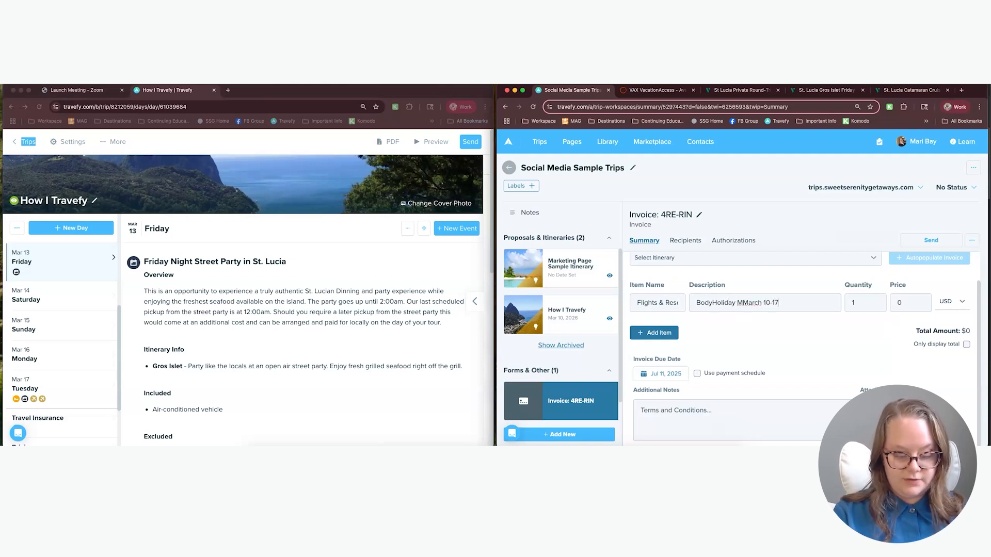
pyautogui.write(', 2026')
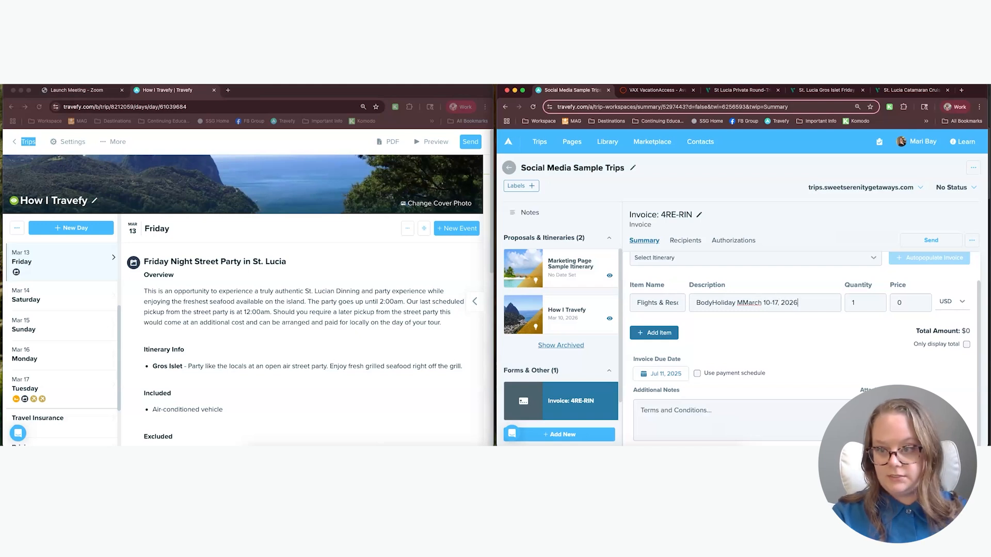
pyautogui.write('+ JetBlue Flights')
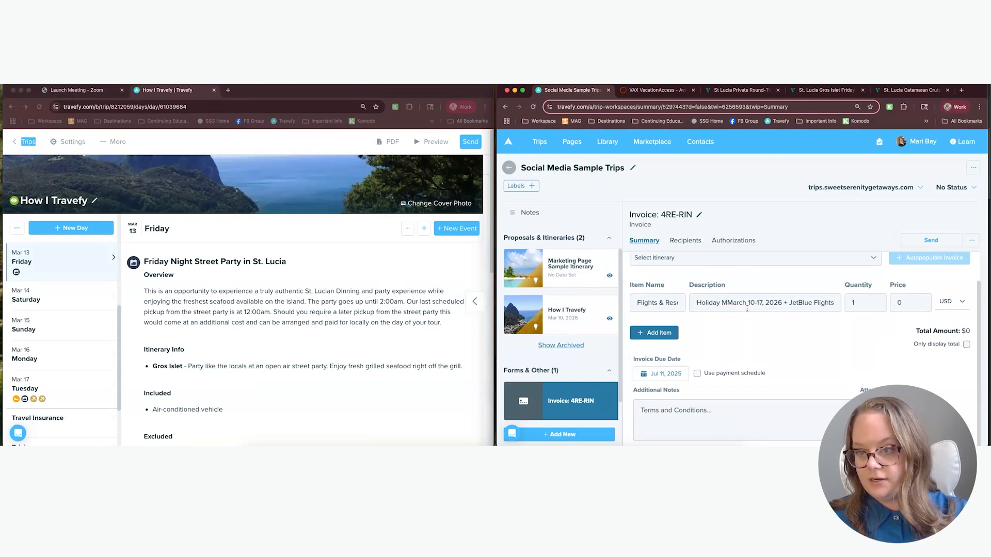
pyautogui.click(654, 90)
pyautogui.write('Body')
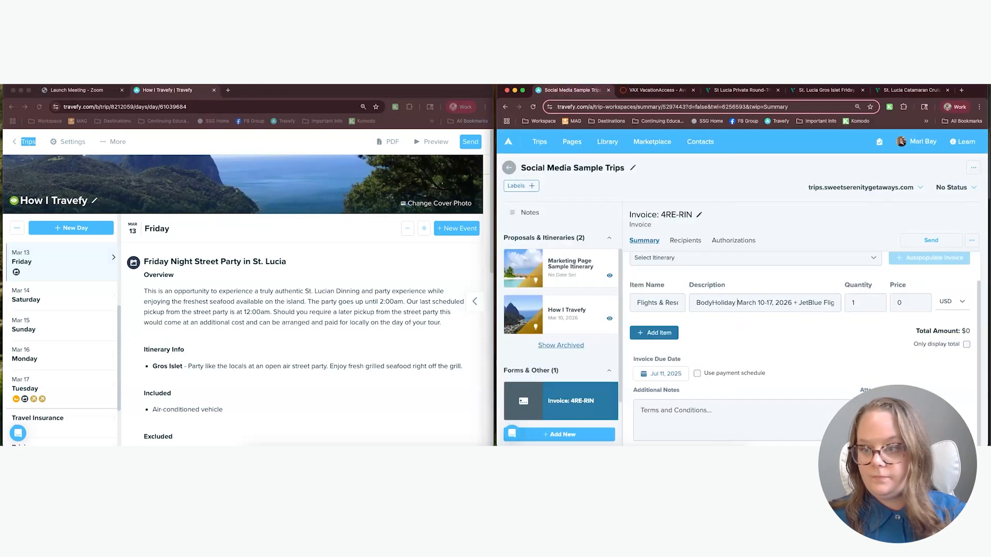
pyautogui.write('1551.80')
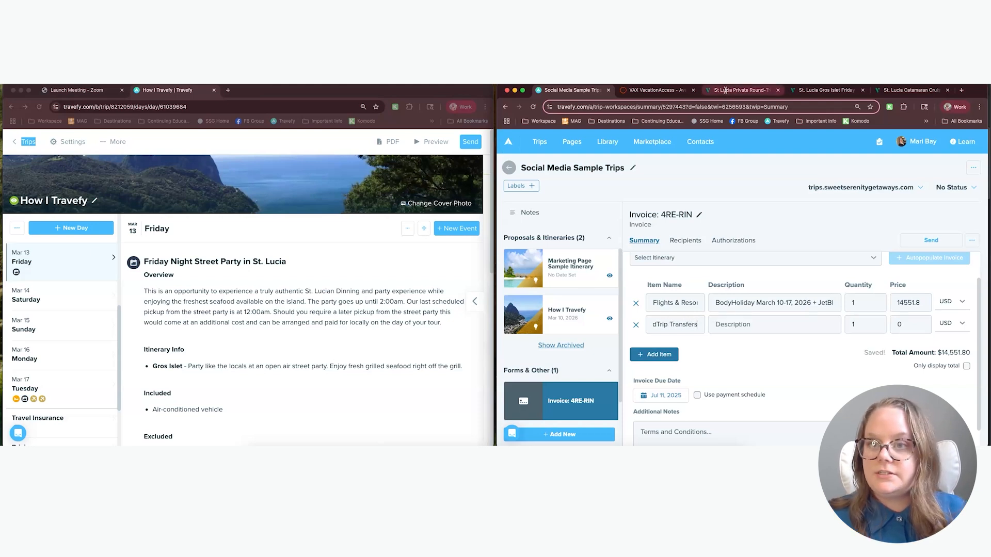
# Add a RoundTrip Transfers line for the Hewanorra International Airport transfer priced at 210.00.
pyautogui.click(738, 89)
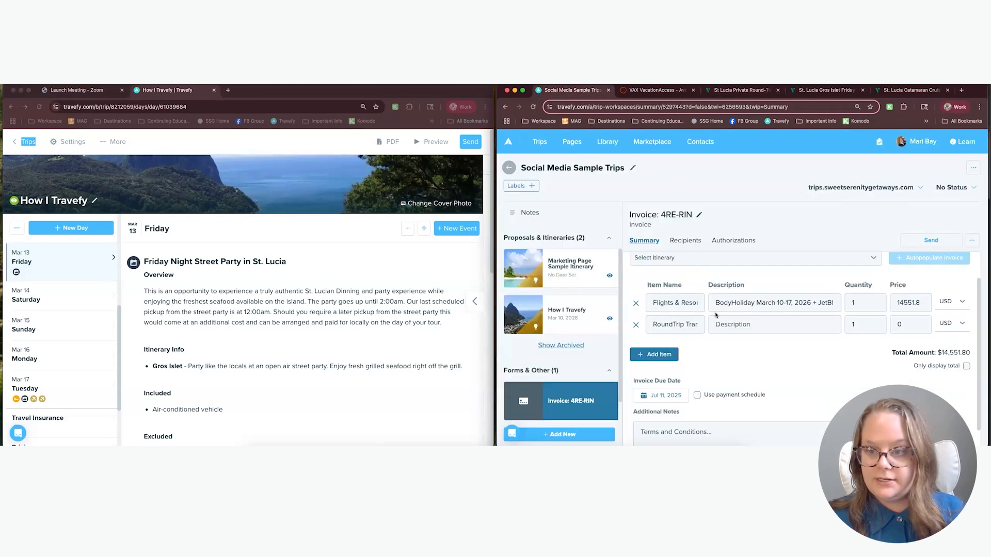
pyautogui.write('ansfer: Hewanorra International Airport')
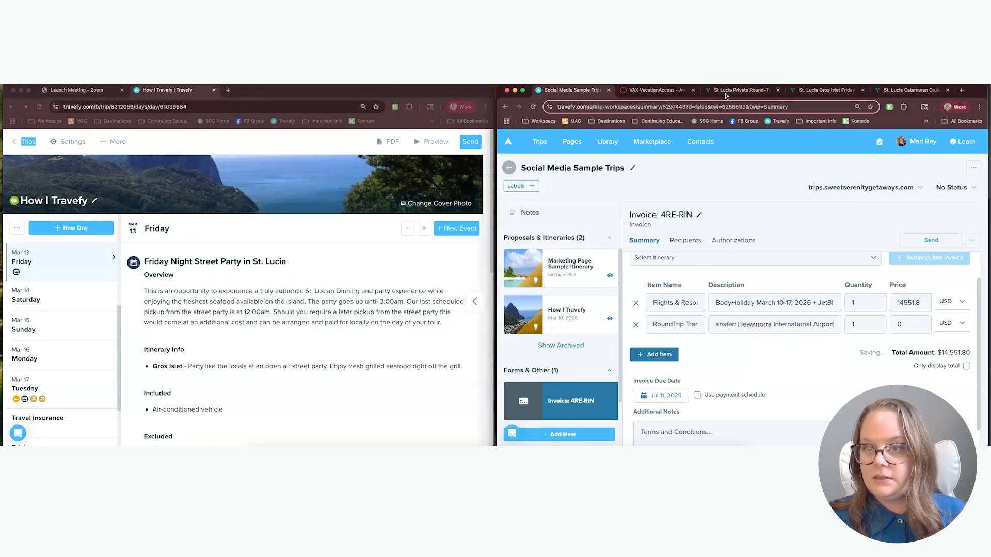
pyautogui.click(740, 90)
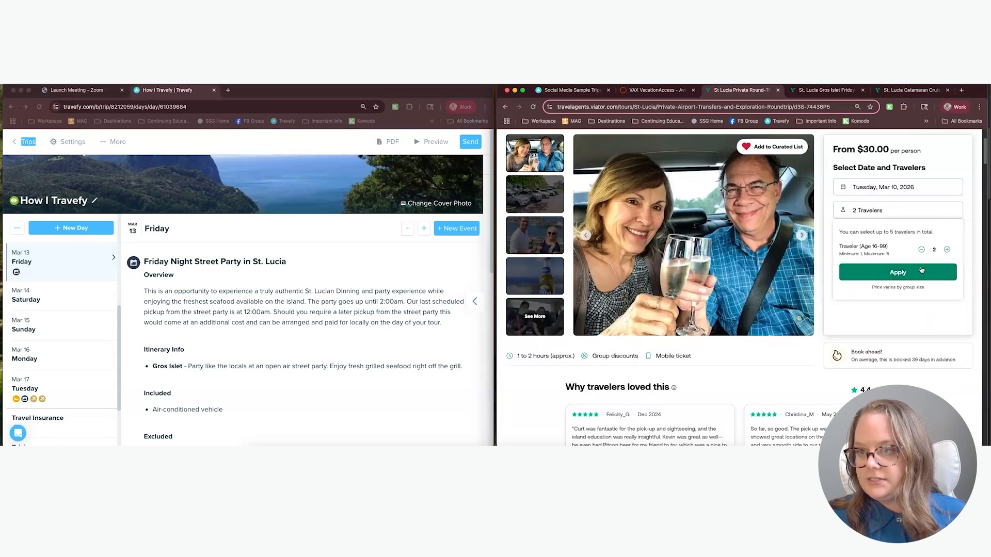
pyautogui.click(898, 273)
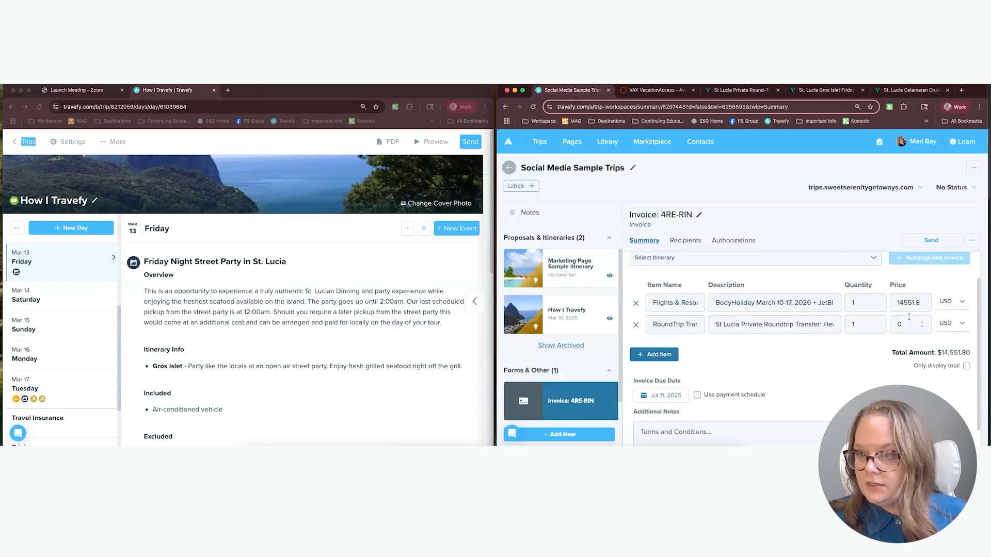
pyautogui.write('210.00')
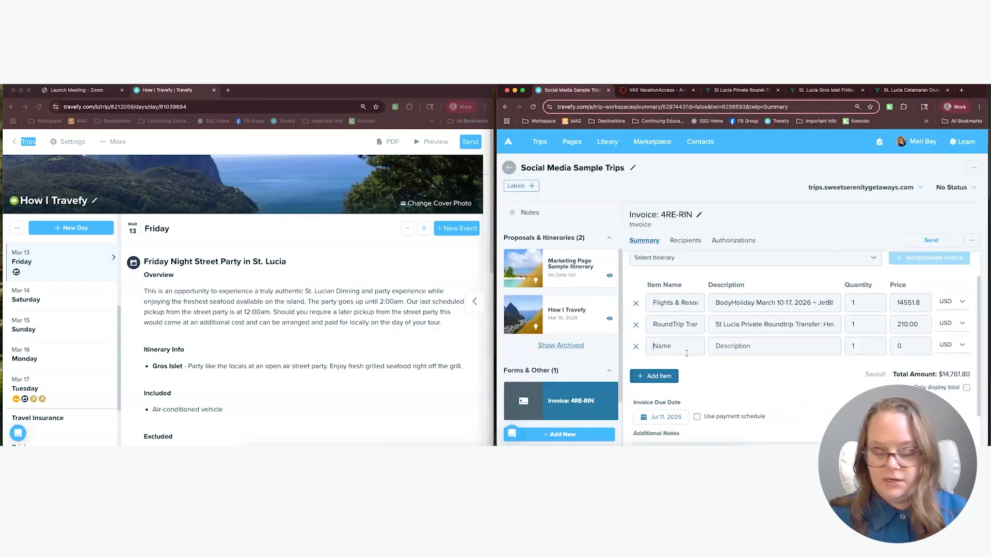
# Name the line Friday Night Street Party and price it at 66.00.
pyautogui.write('Friday Night St')
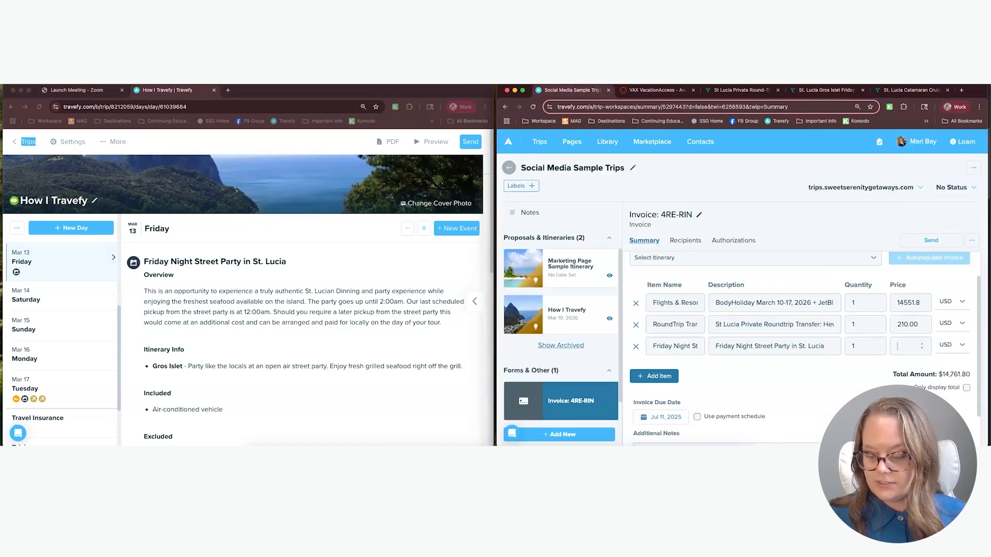
pyautogui.write('66.00')
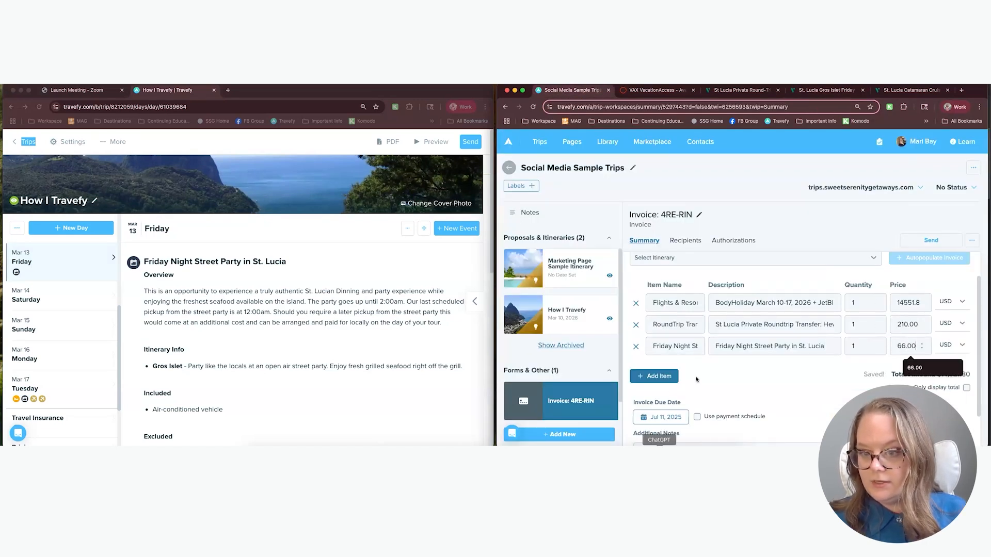
# Add a new invoice line item named Travel Insurance.
pyautogui.click(654, 375)
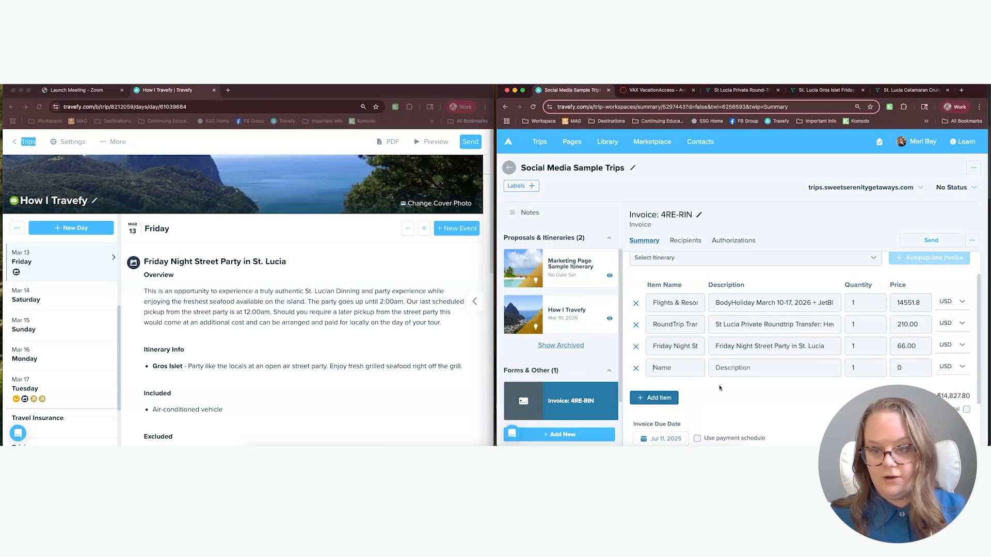
pyautogui.write('T')
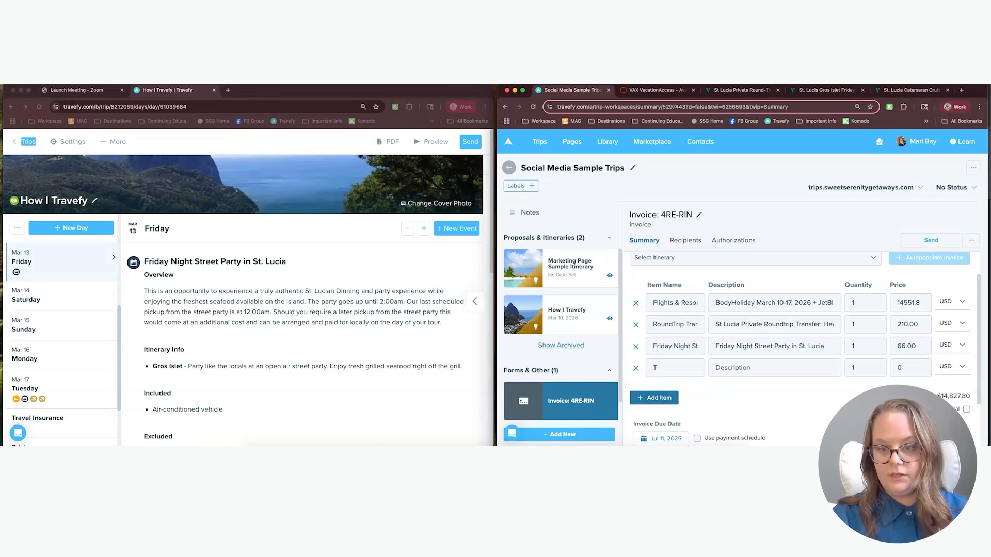
pyautogui.write('Travel in')
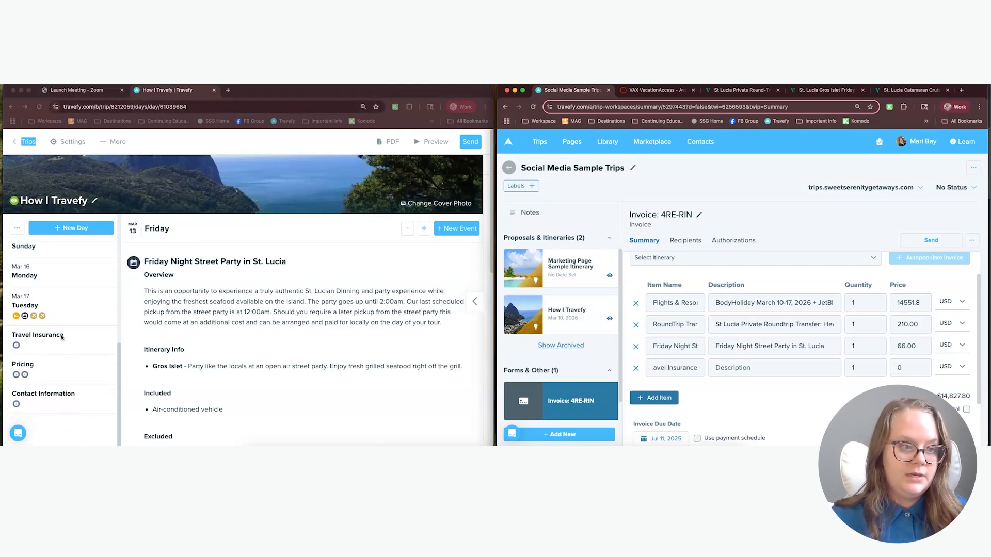
# Review the proposal's Travel Insurance section, then switch to the Pricing item for editing.
pyautogui.click(38, 335)
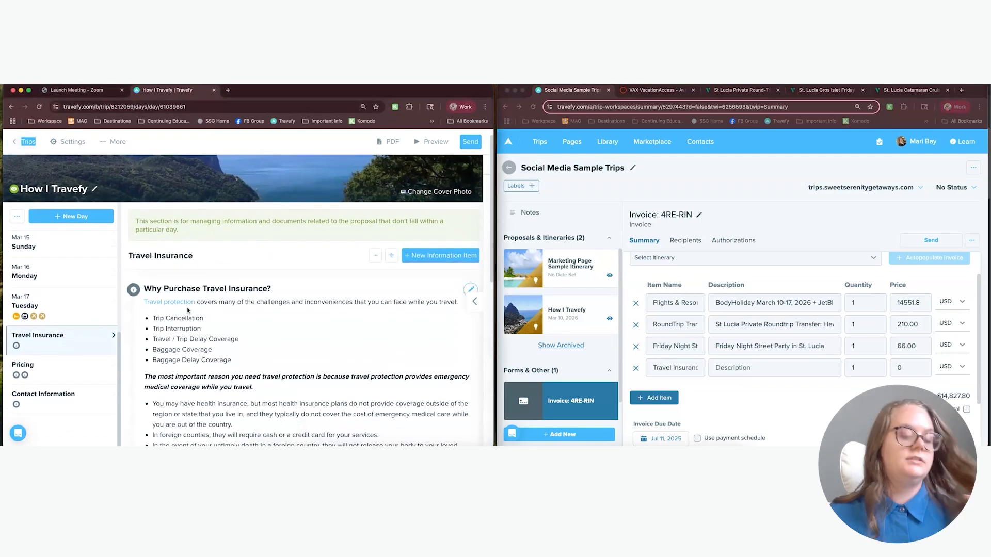
pyautogui.scroll(-3)
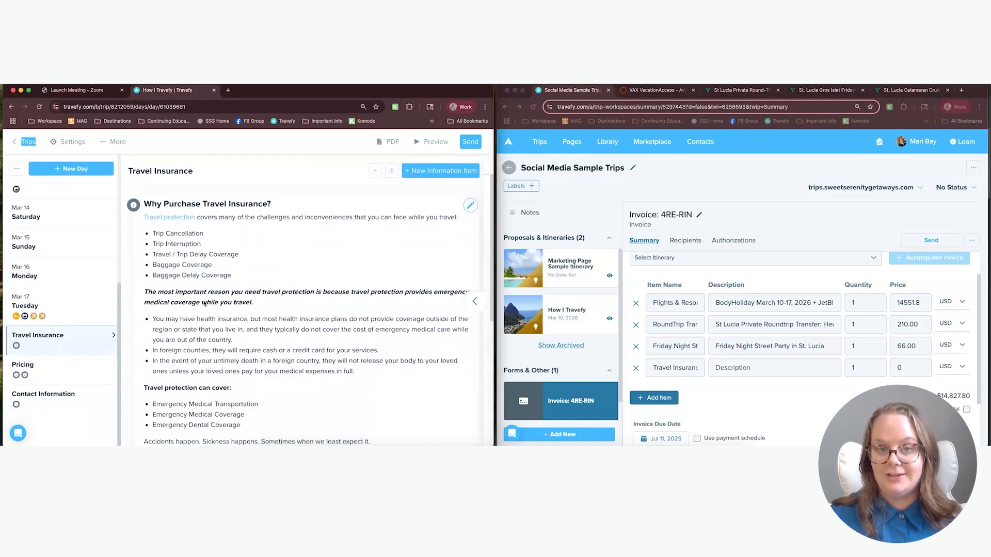
pyautogui.scroll(-3)
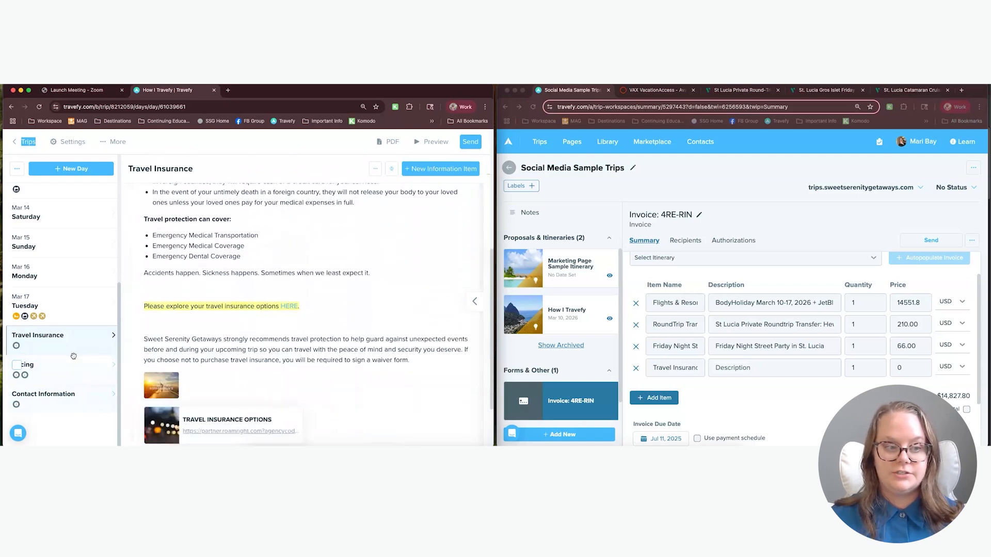
pyautogui.click(26, 364)
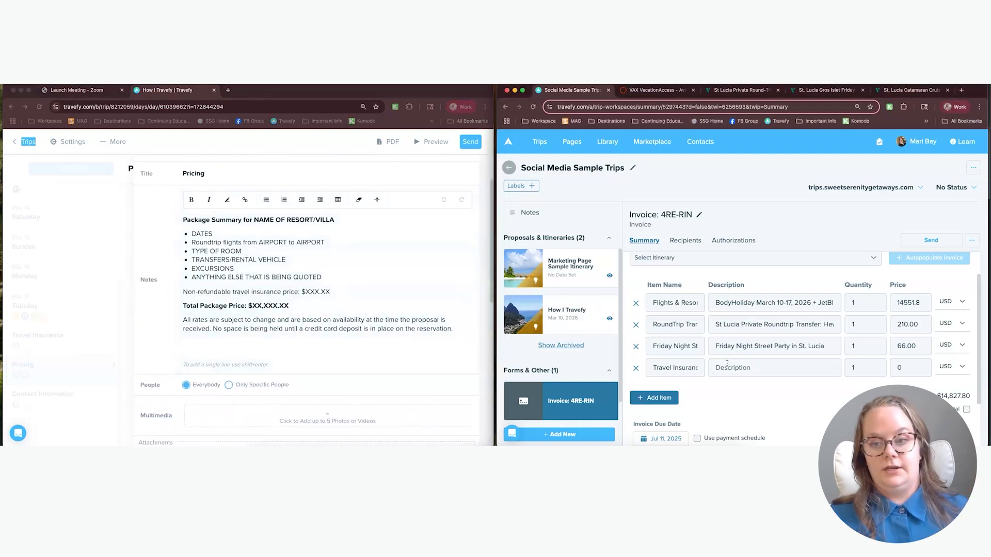
# Describe the Travel Insurance line as Arch RoamRight Pro Plus and price it at 100.00.
pyautogui.write('Arch RoamRight Pro Plus')
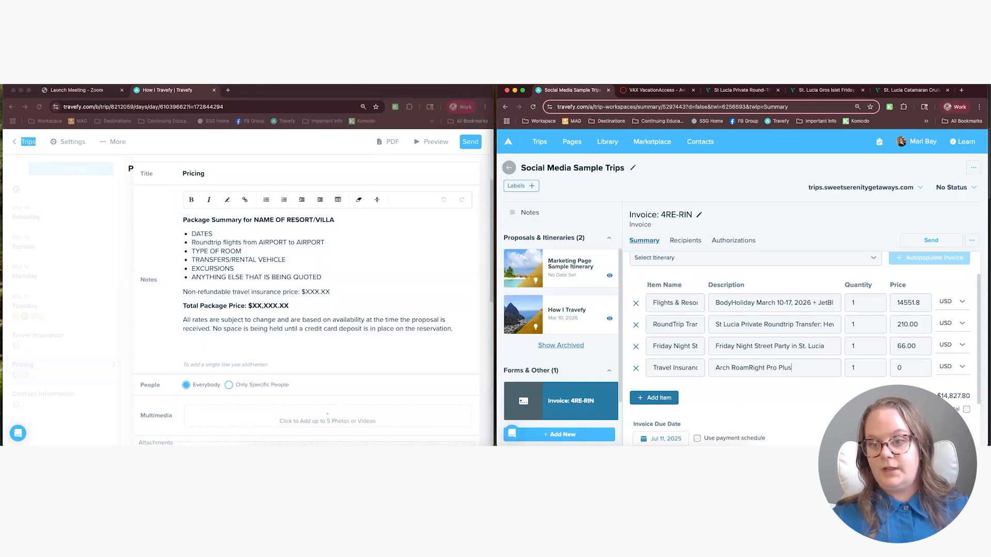
pyautogui.click(908, 367)
pyautogui.write('100')
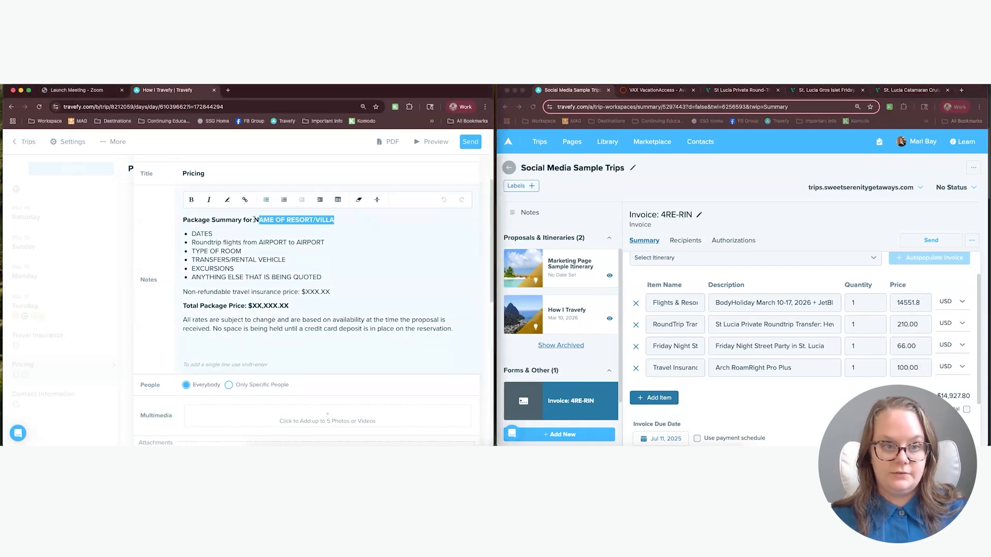
# Fill the notes with BodyHoliday, March 10-17 dates and JFK to UVF airports.
pyautogui.write('BodyHolui')
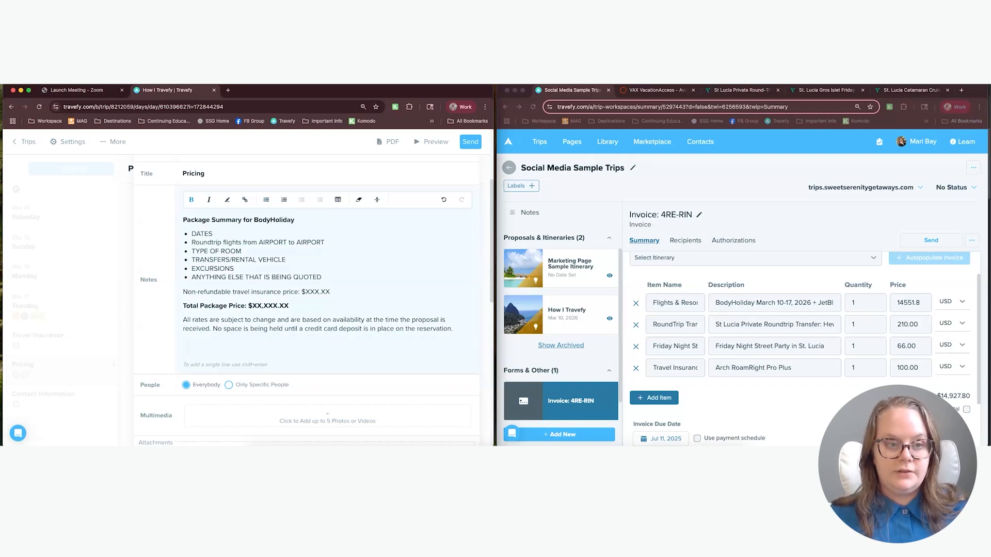
pyautogui.doubleClick(201, 248)
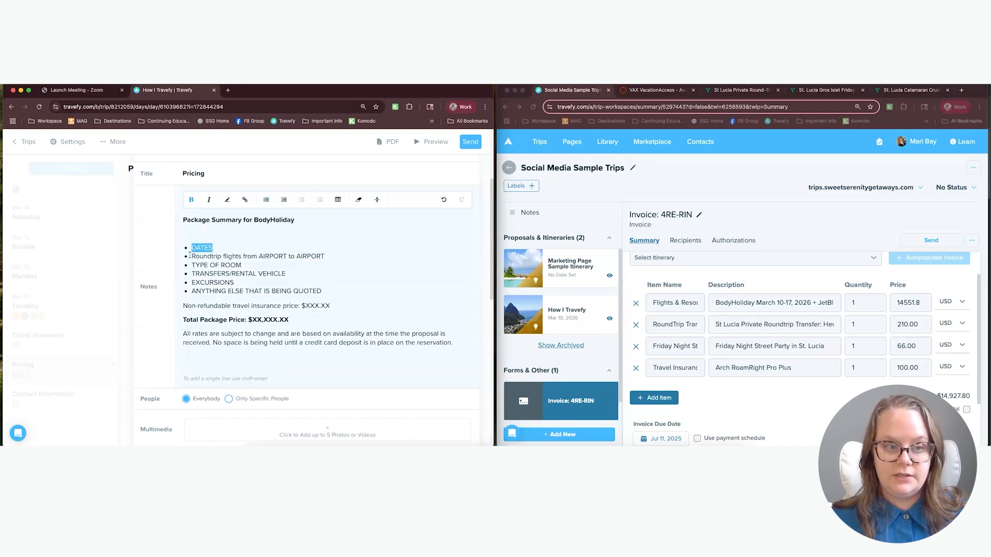
pyautogui.write('March 10')
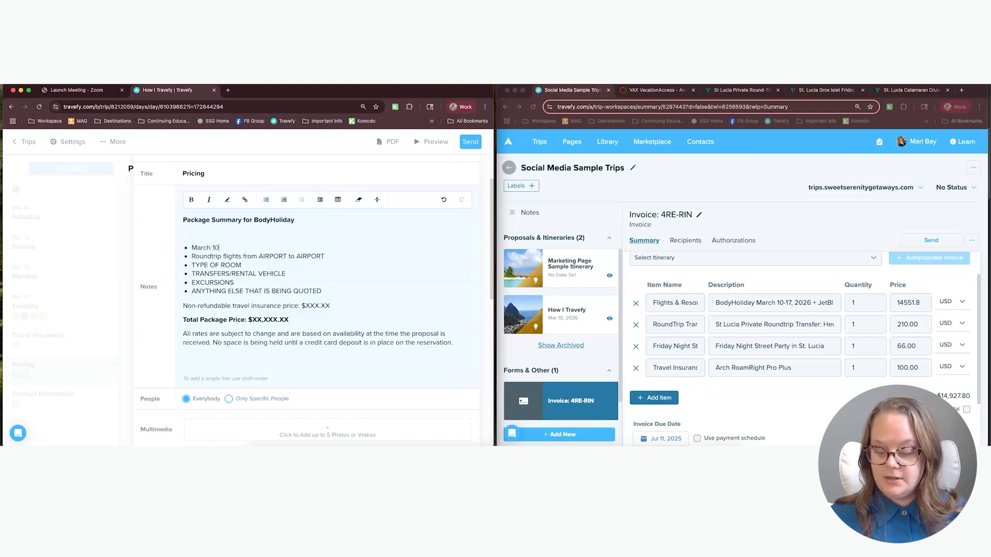
pyautogui.write('-17, 202')
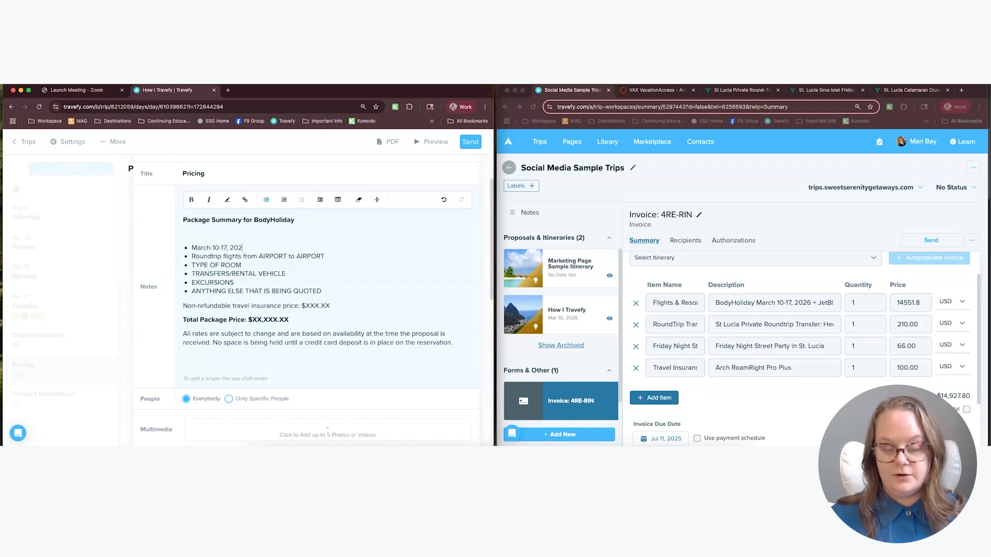
pyautogui.doubleClick(272, 256)
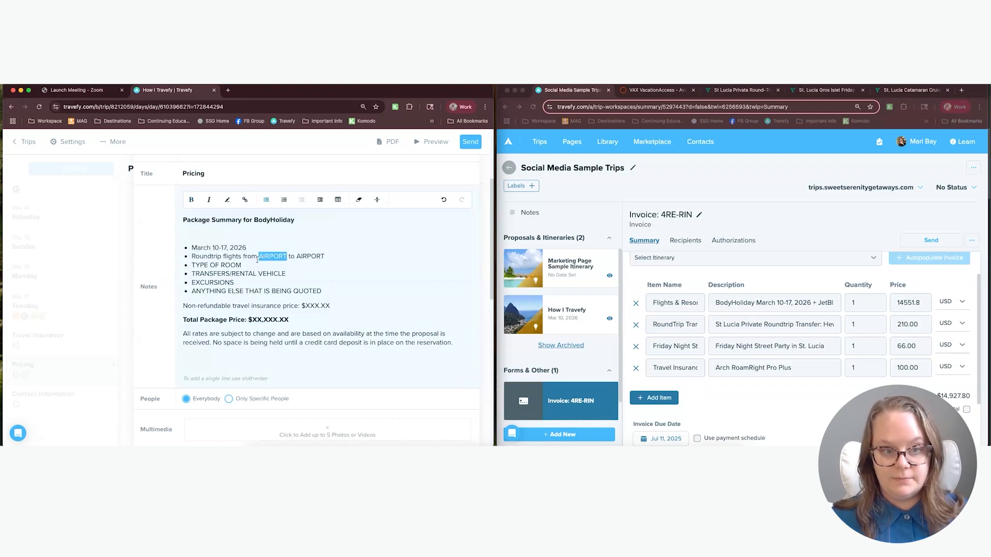
pyautogui.write('JFK')
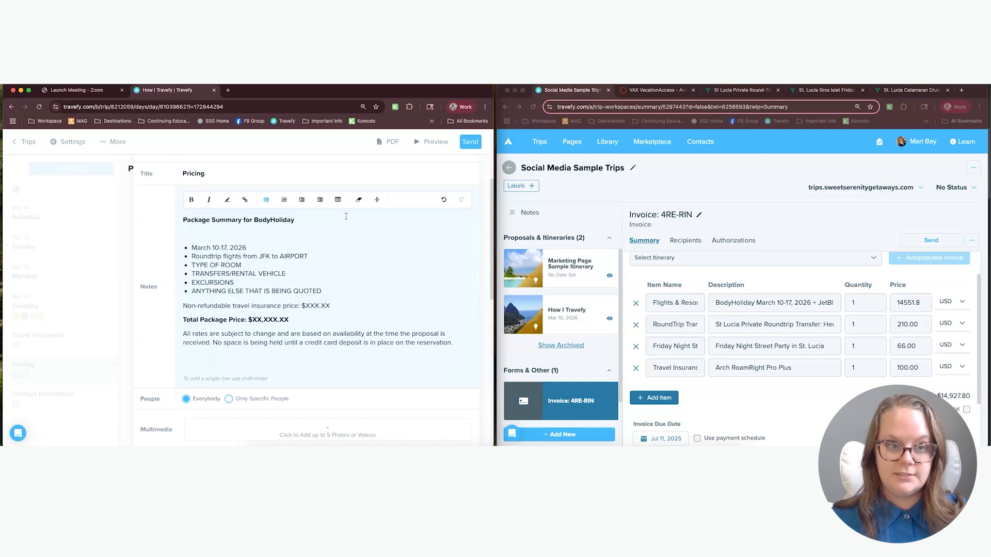
pyautogui.doubleClick(293, 256)
pyautogui.write('UVF')
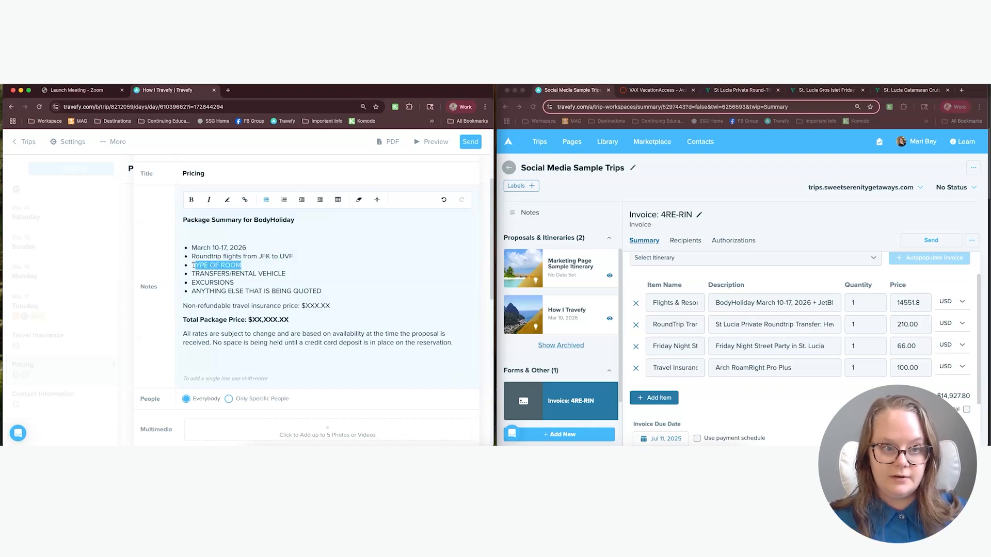
# List Grand OceanFront Terrace, Roundtrip Airport Transfers, Gros Islet Street Party and $100 insurance.
pyautogui.click(654, 89)
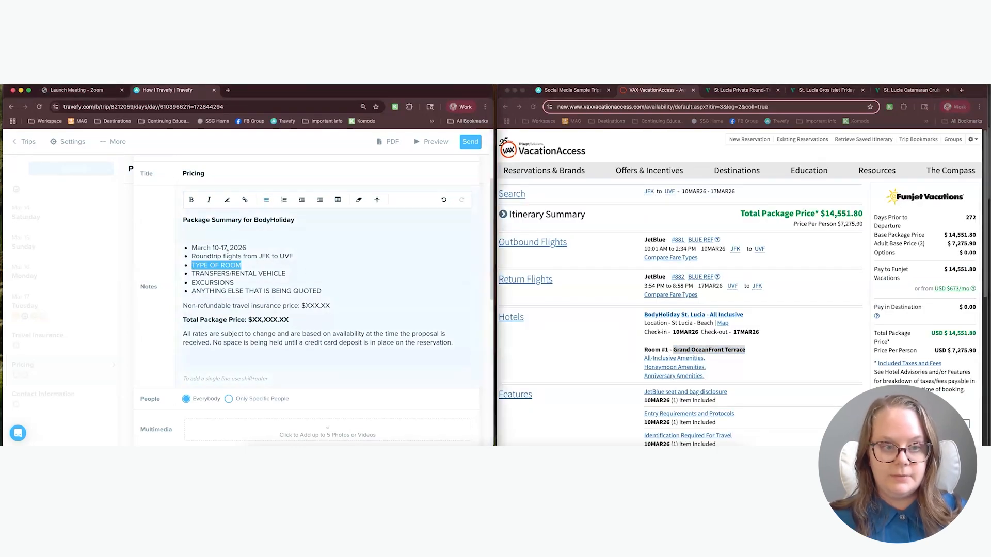
pyautogui.write('Grand OceanFront Terrace')
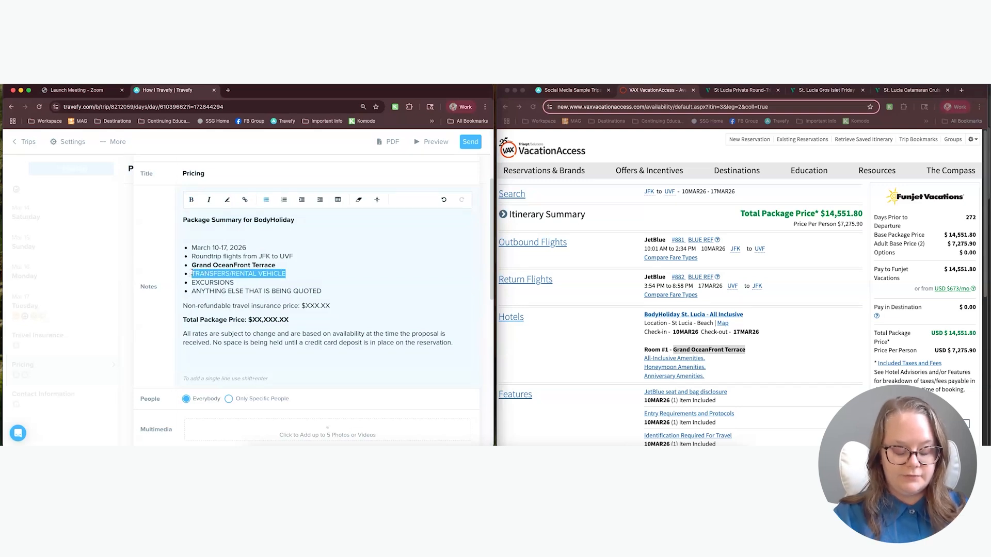
pyautogui.write('Roundtrip Airport T')
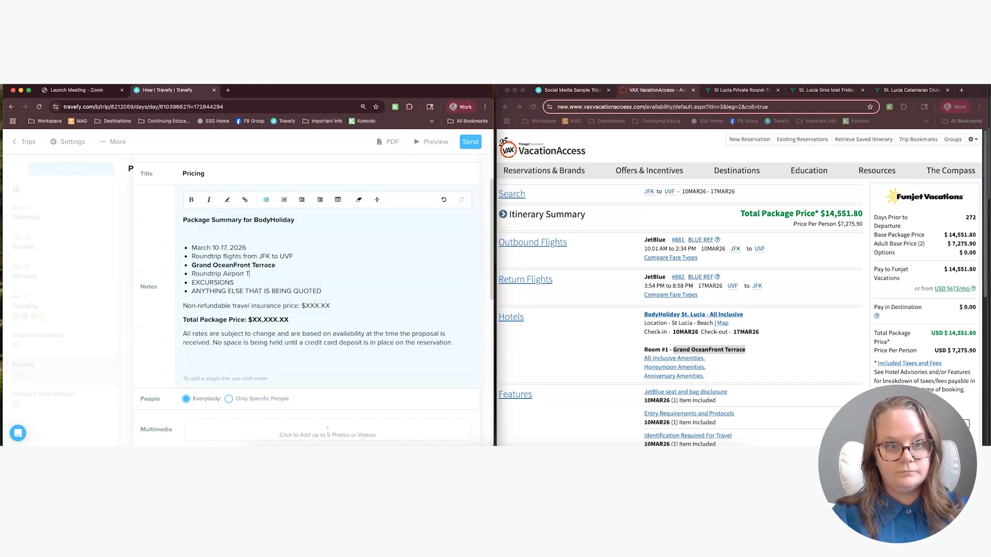
pyautogui.write('ramnsfers')
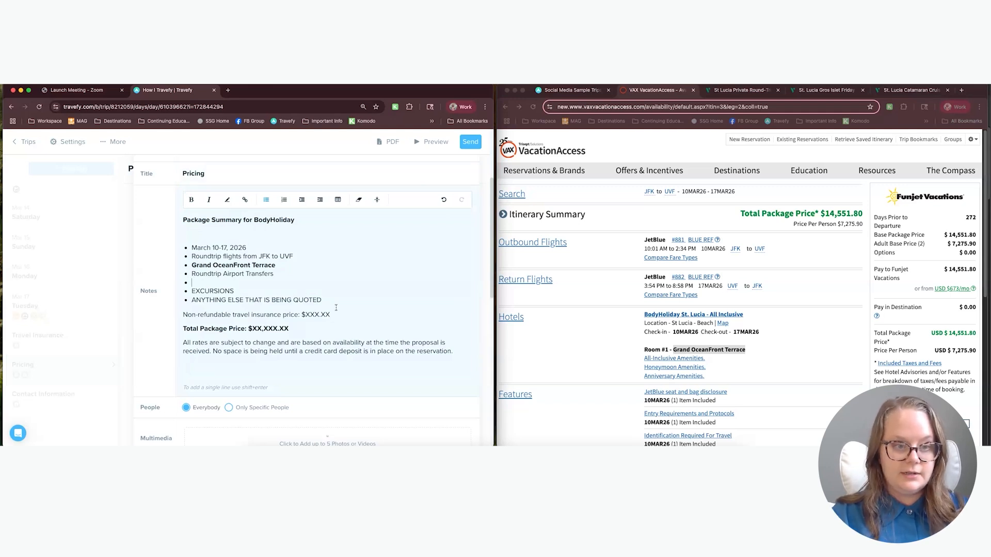
pyautogui.write('Tr')
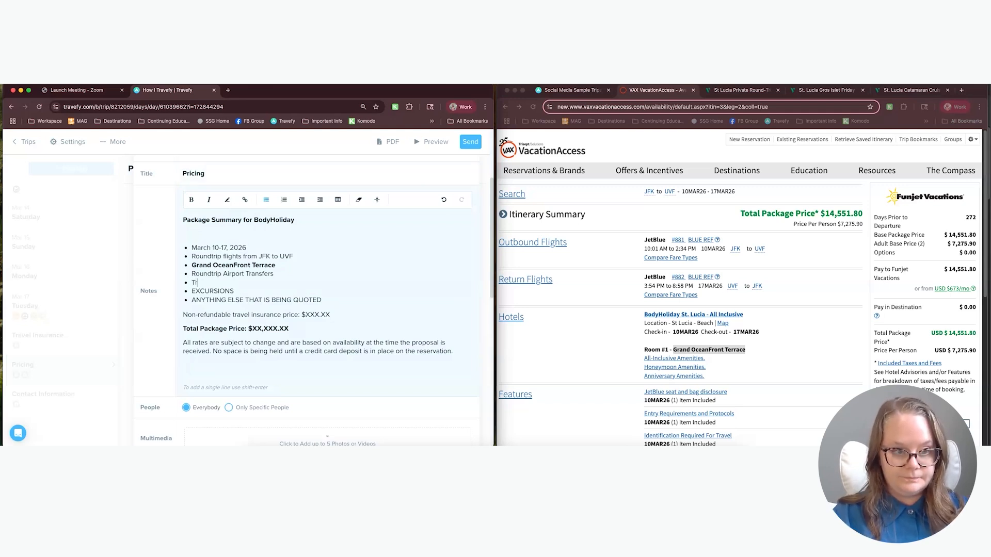
pyautogui.write('Gros Islet Street Party')
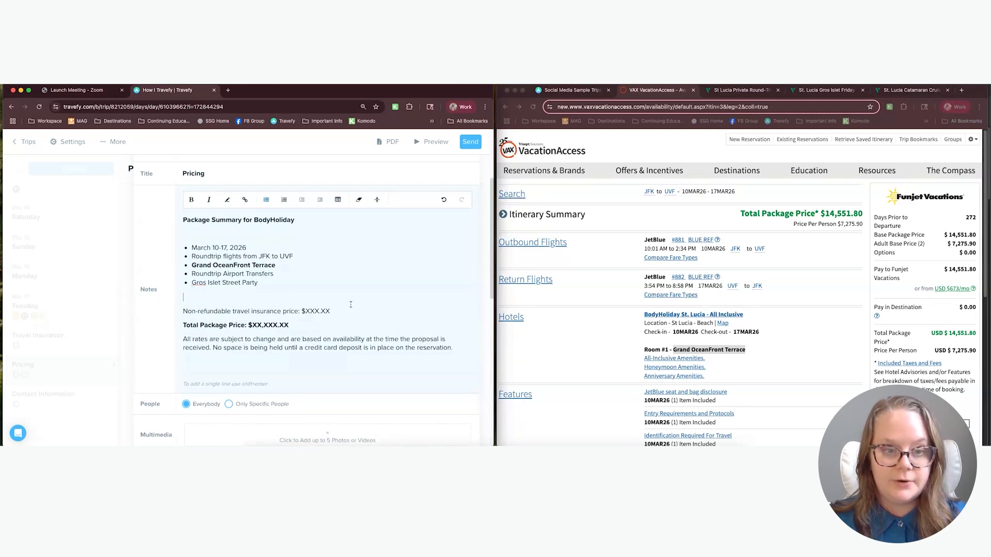
pyautogui.write('100')
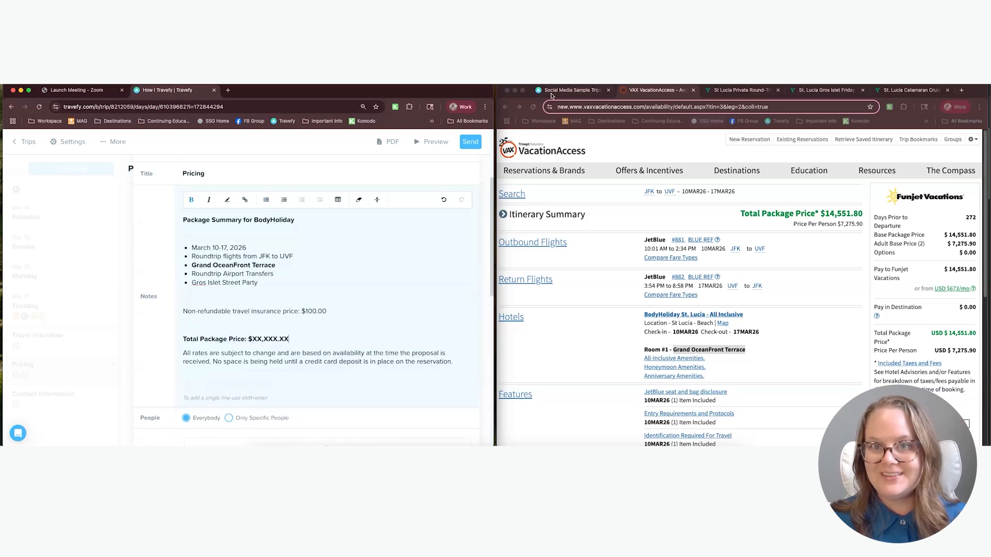
# Replace the placeholder total package price with $14,927.80.
pyautogui.click(572, 90)
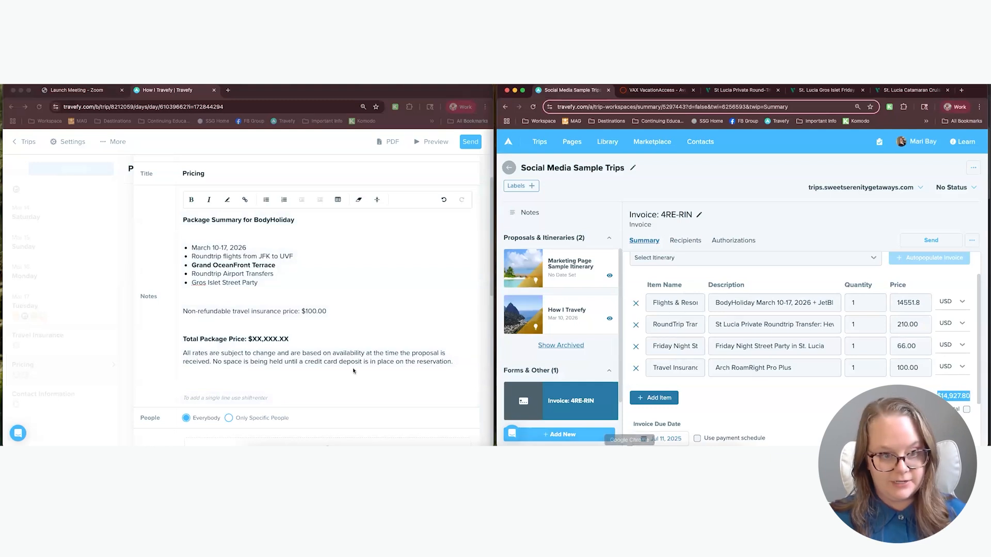
pyautogui.doubleClick(266, 339)
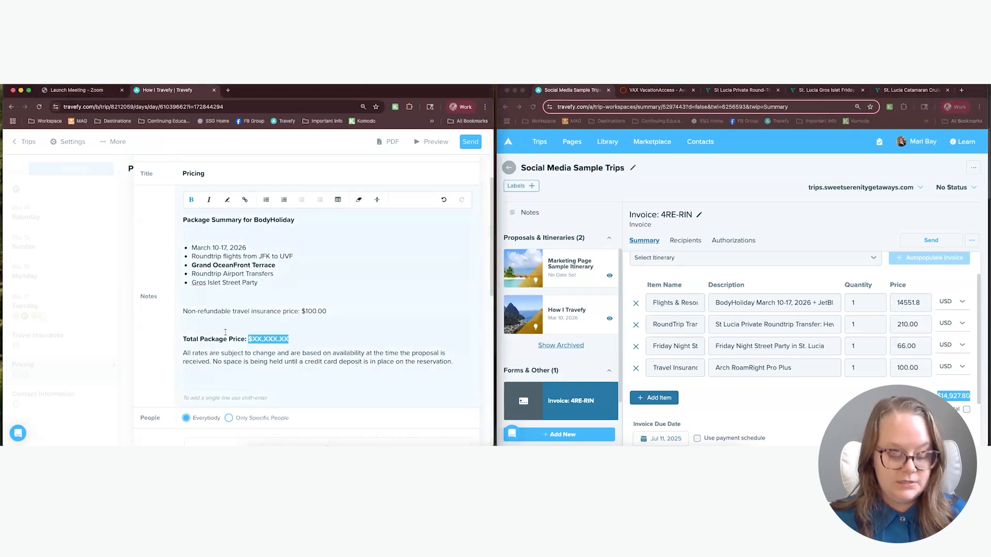
pyautogui.write('$14,927.80')
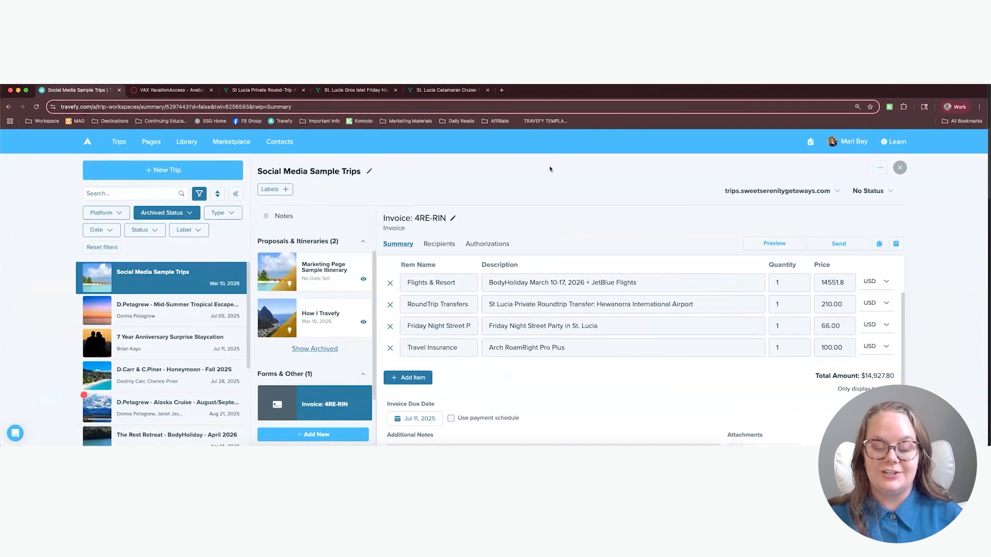
pyautogui.moveTo(544, 185)
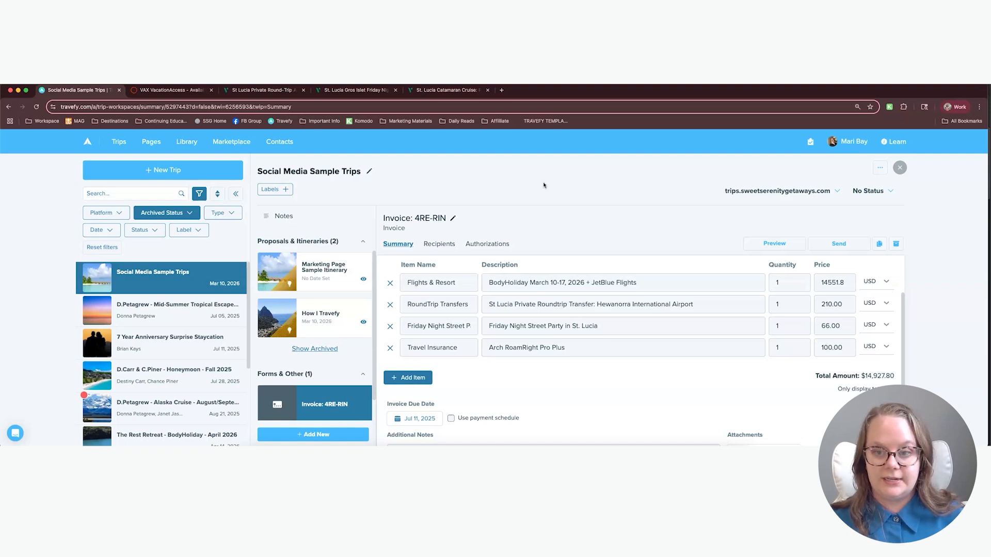
pyautogui.moveTo(731, 278)
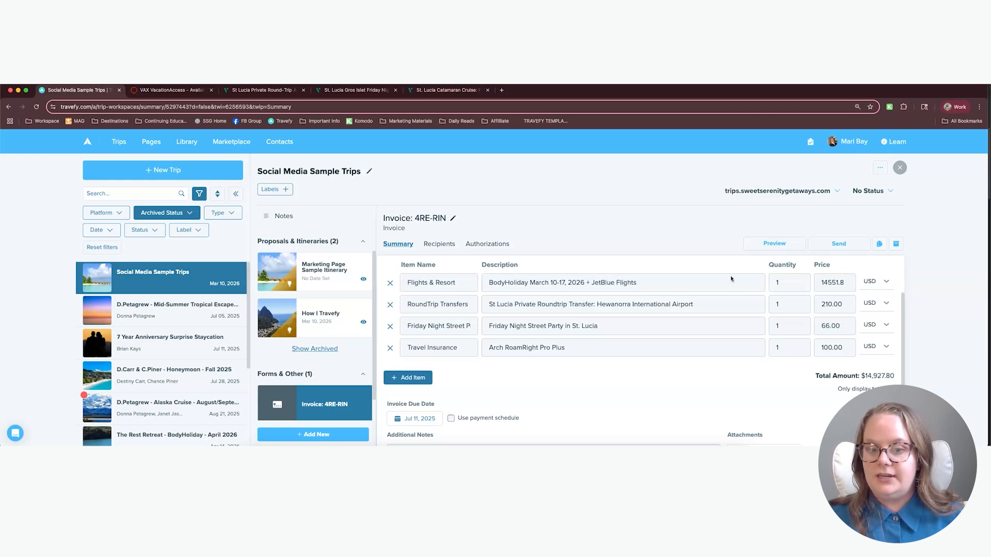
pyautogui.scroll(-3)
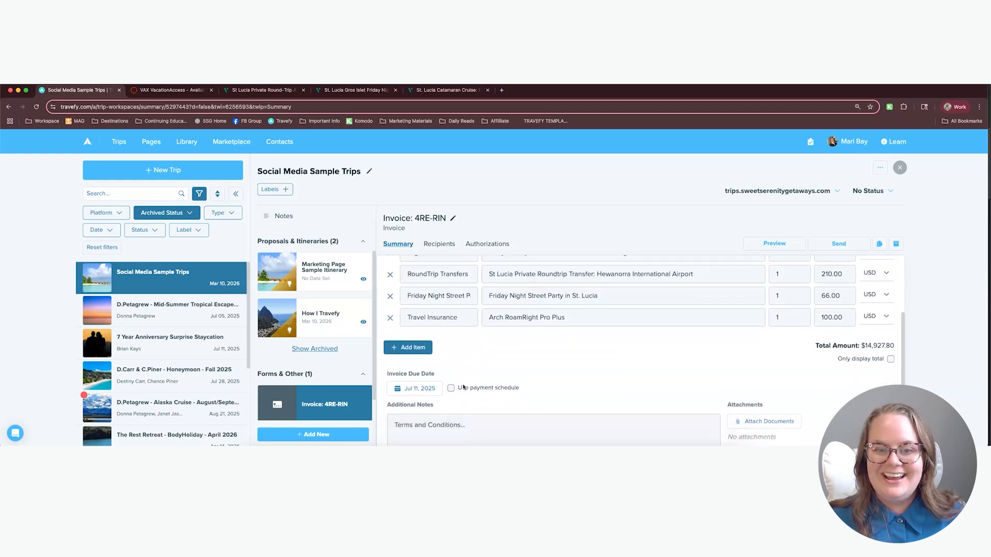
# Enable a payment schedule with Deposit and First Payment rows and a first-payment due date.
pyautogui.click(451, 388)
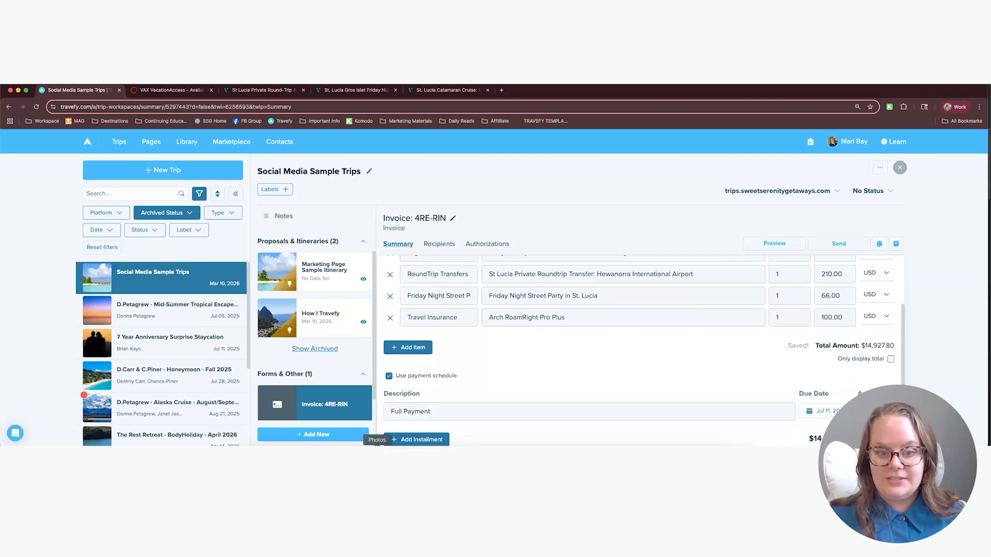
pyautogui.write('Deposit')
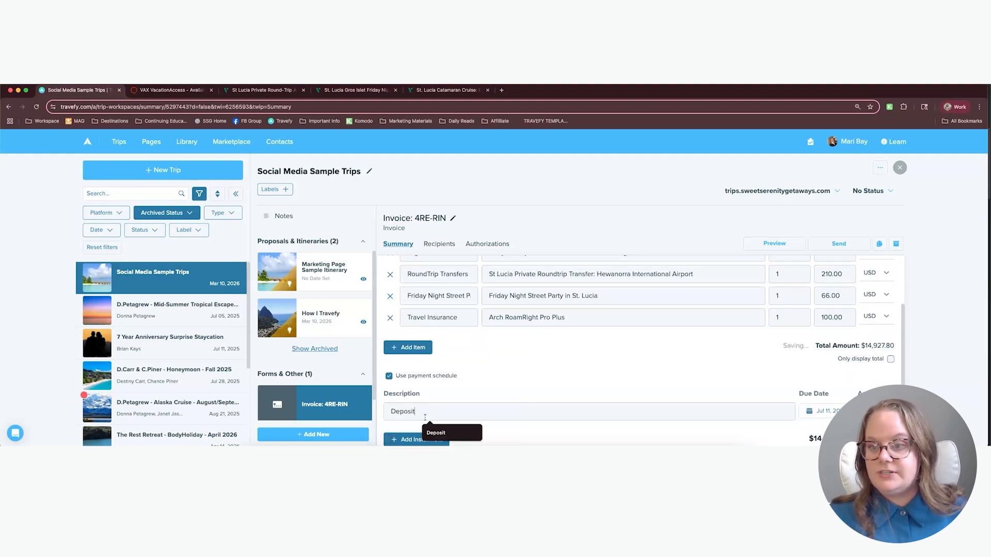
pyautogui.click(823, 411)
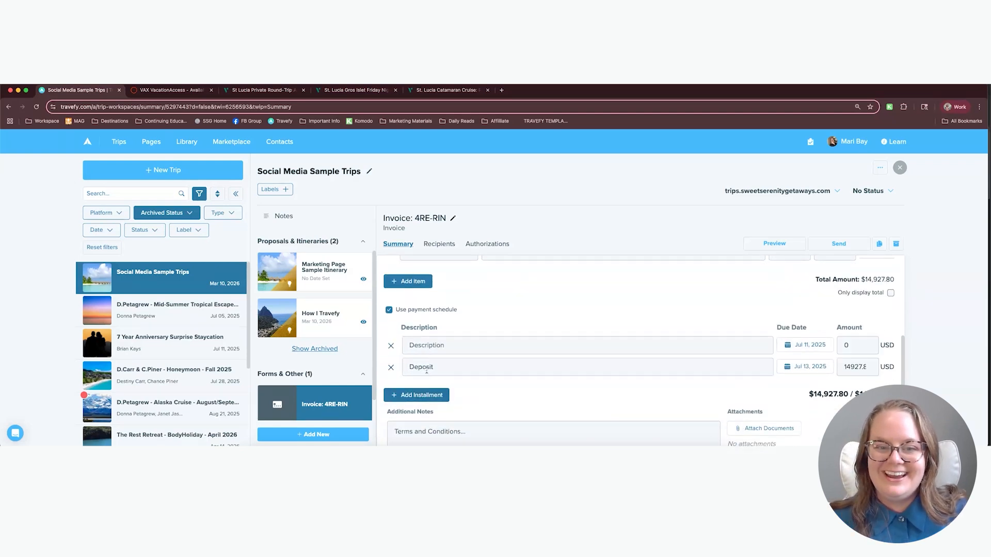
pyautogui.write('First P')
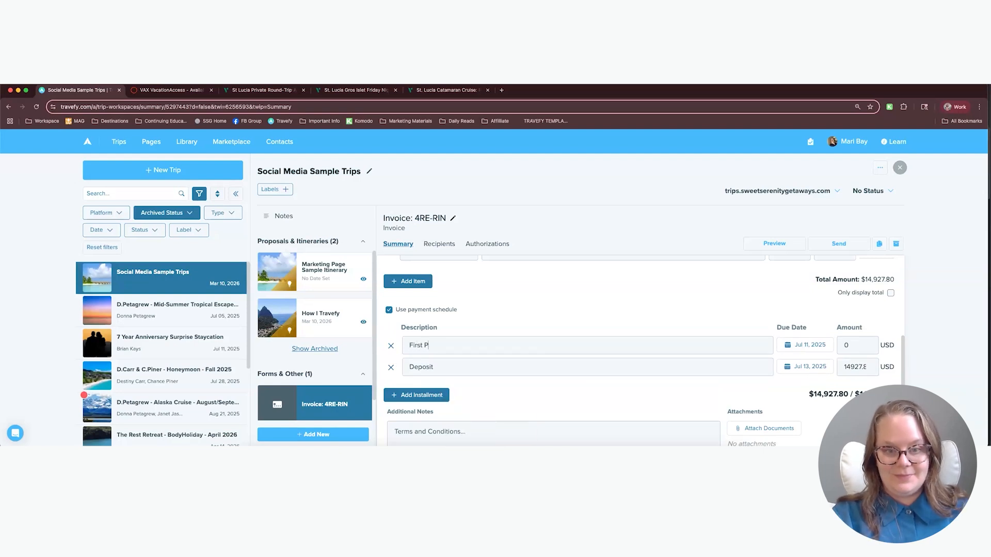
pyautogui.click(805, 345)
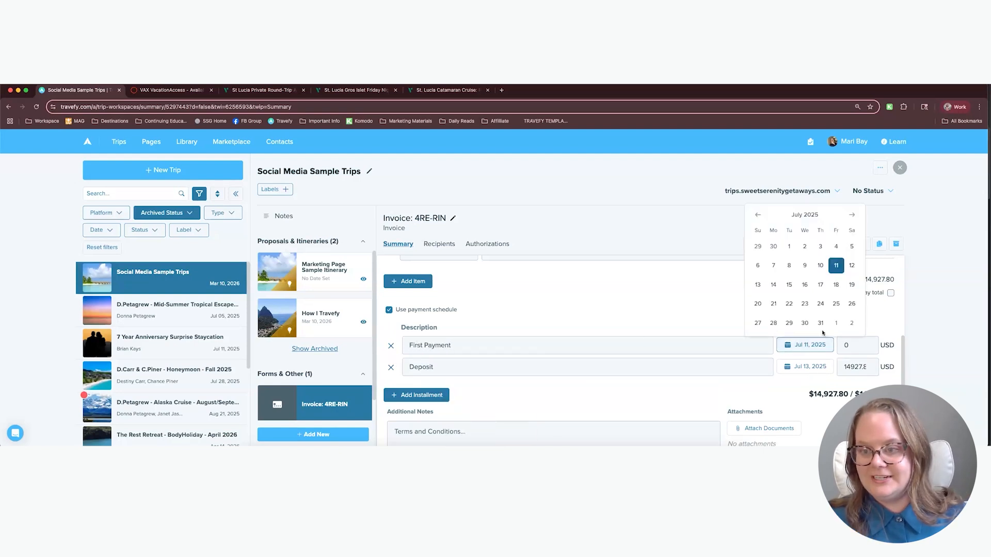
pyautogui.click(852, 214)
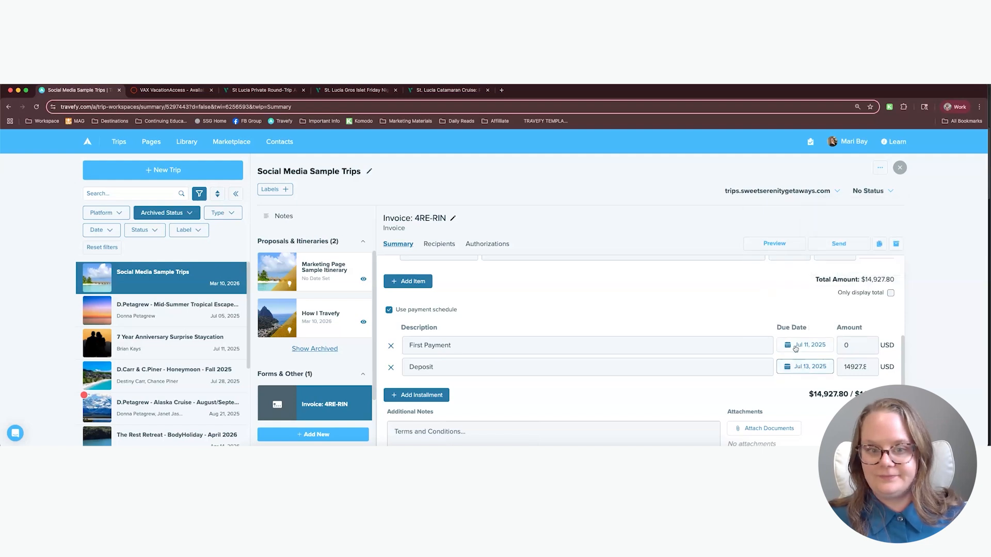
# Add a Final Payment installment and enter the 500.00 deposit and 2000 first payment amounts.
pyautogui.click(786, 303)
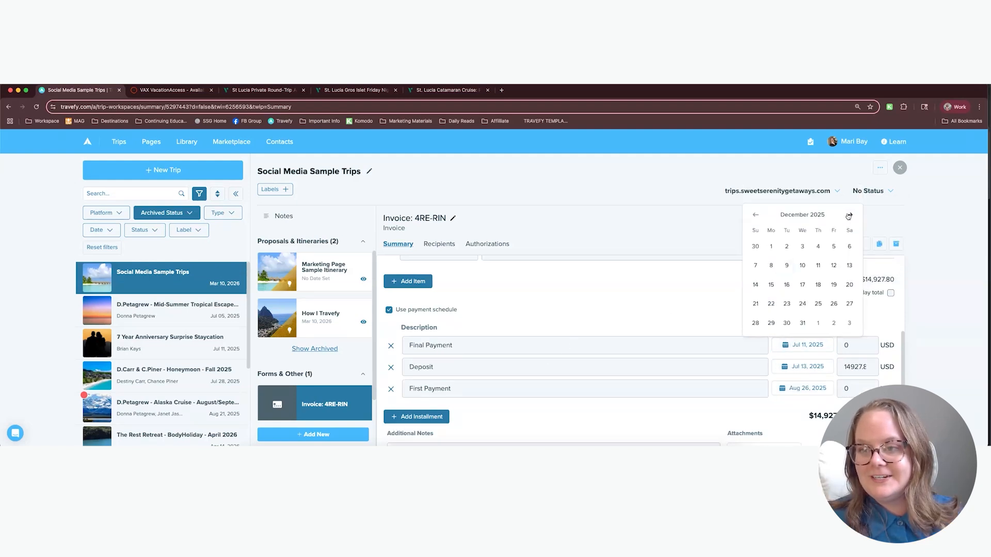
pyautogui.click(848, 215)
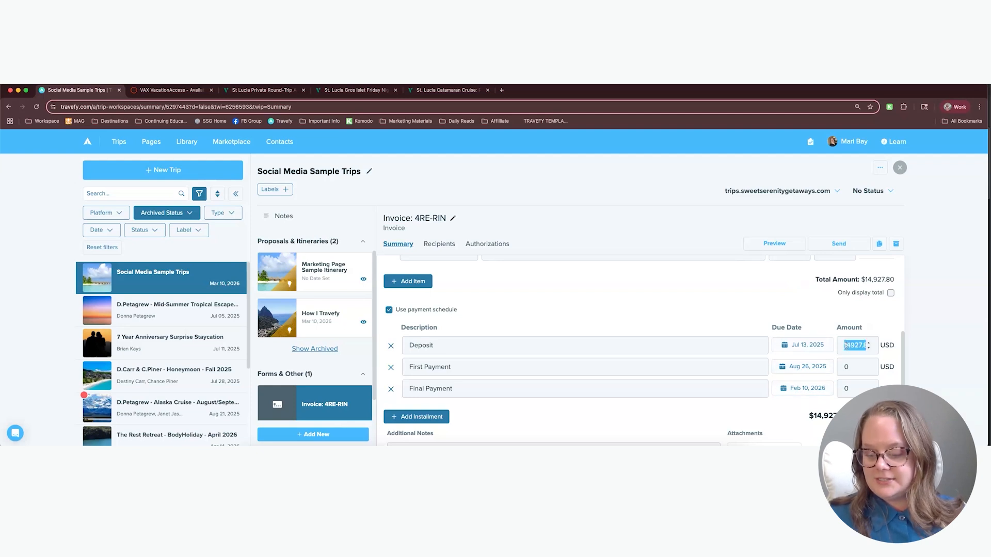
pyautogui.write('500.00')
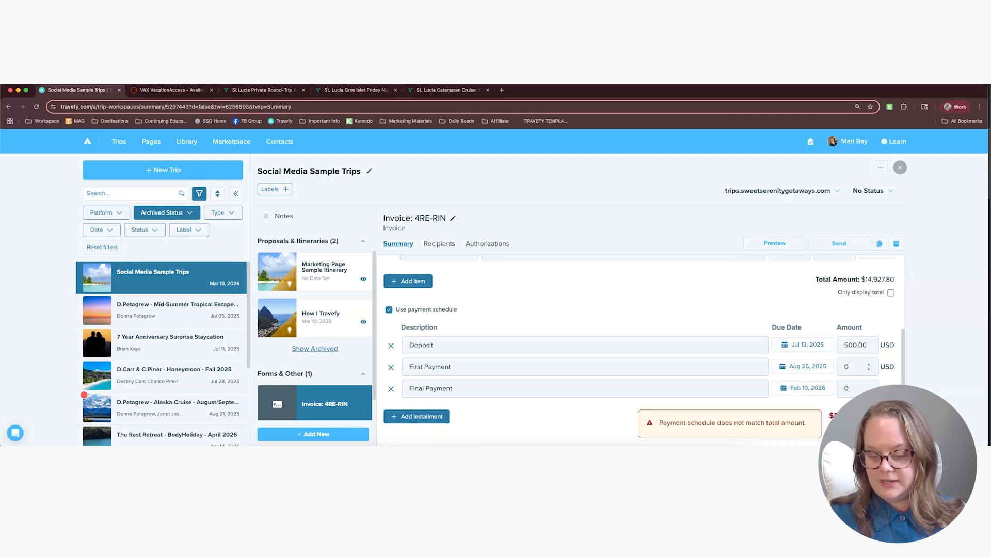
pyautogui.write('20000')
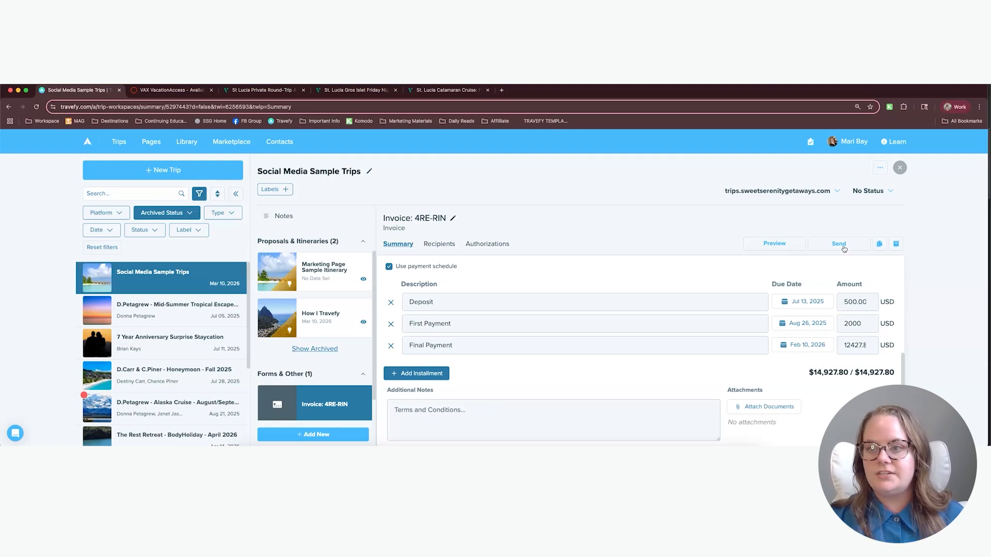
# Start the Send Invoice email with CC Yourself enabled.
pyautogui.click(838, 243)
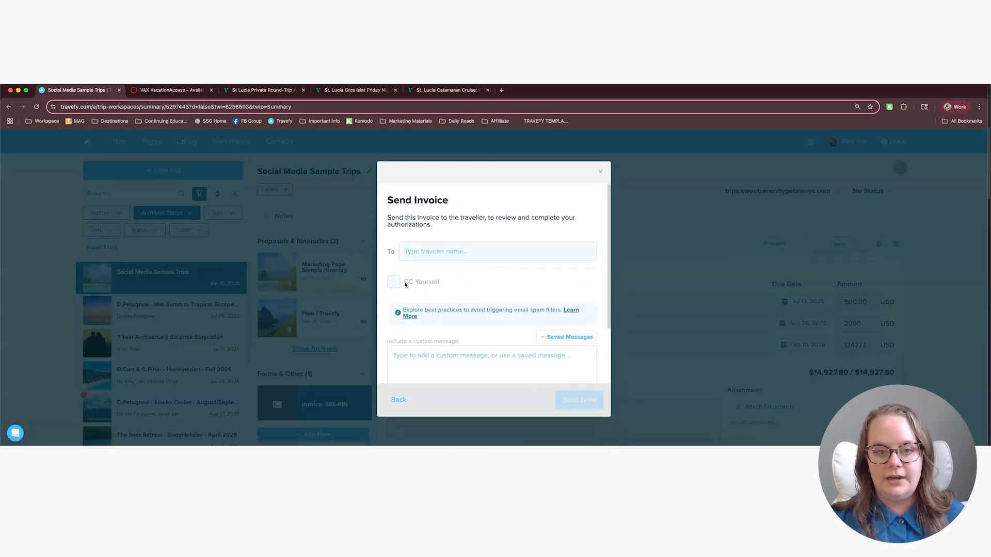
pyautogui.click(393, 281)
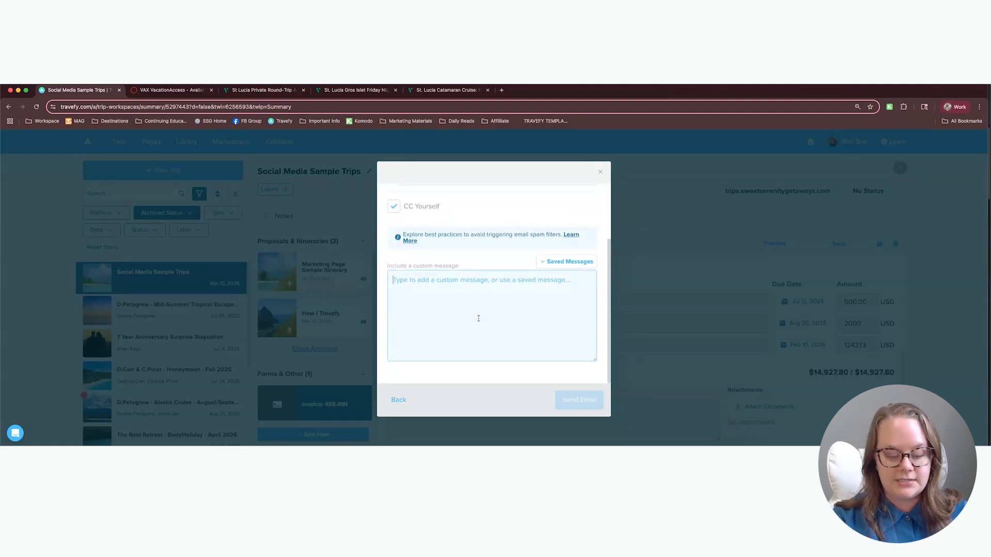
# Write a message about sending the invoice, finalizing bookings and inviting questions.
pyautogui.write('Hi XYZ,')
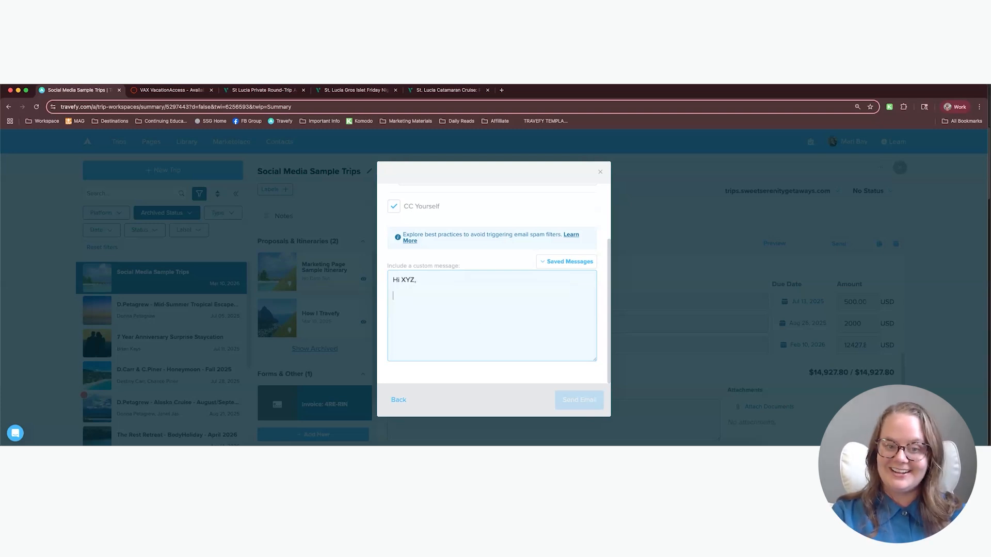
pyautogui.write('I am so exc')
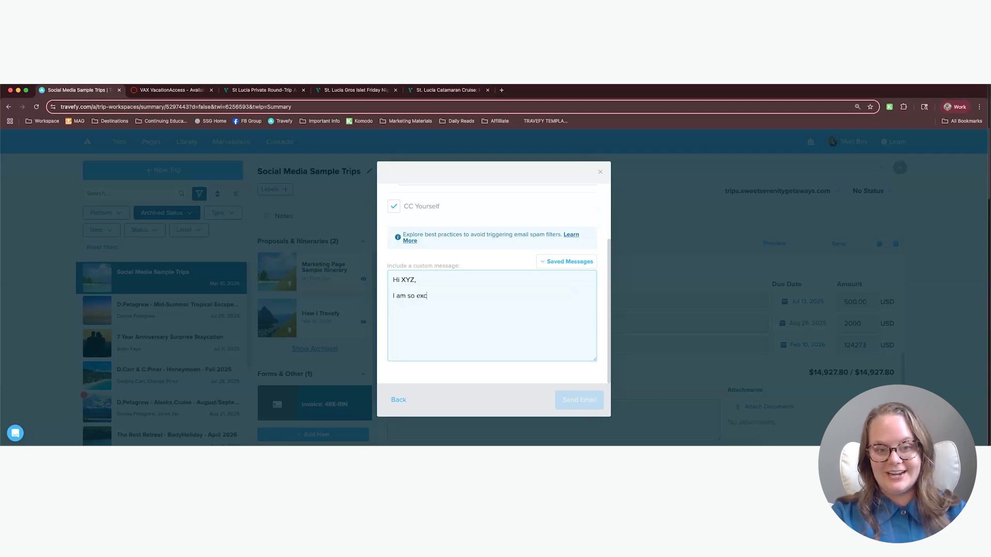
pyautogui.write('ited to send over')
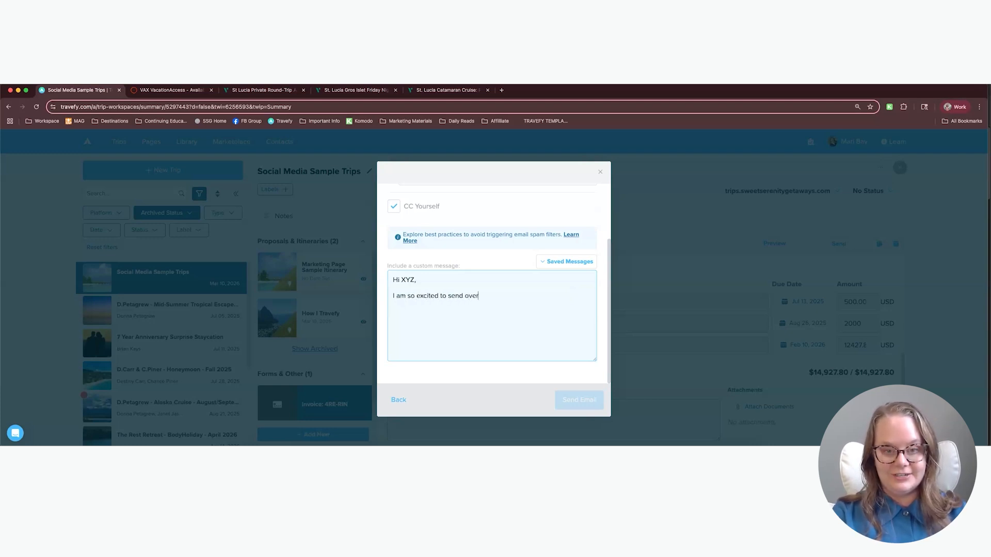
pyautogui.write('your invoice')
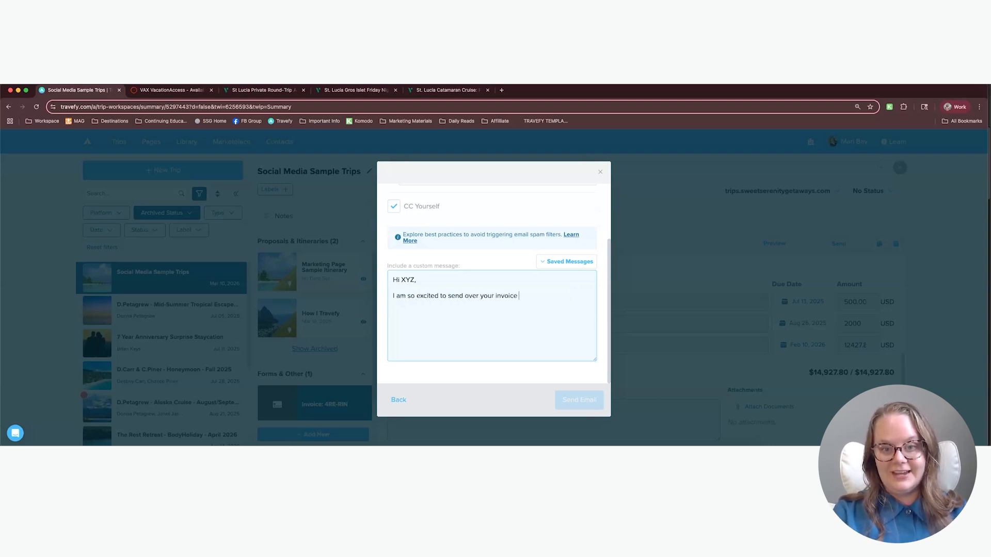
pyautogui.write('and finalize your bookings! Please let me know if')
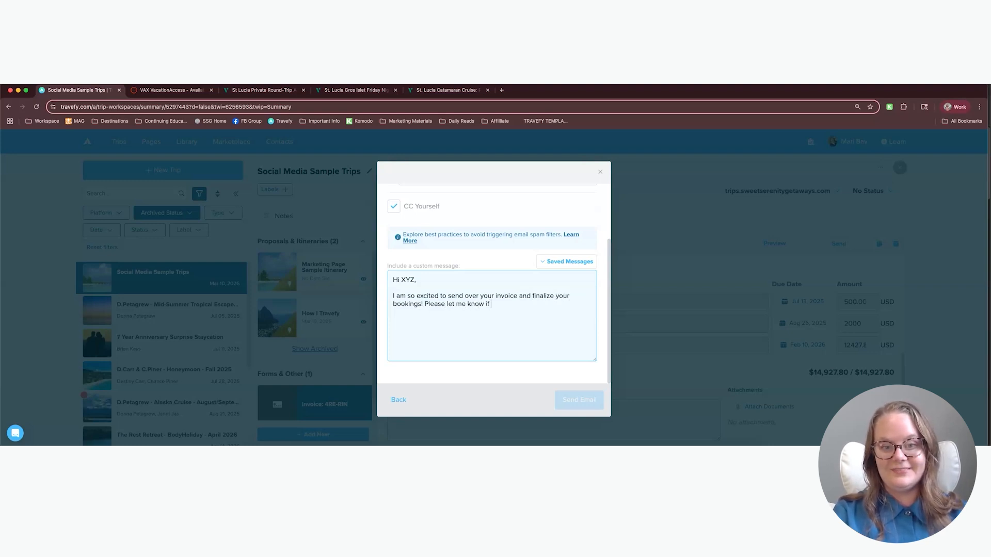
pyautogui.write('you have any questions.')
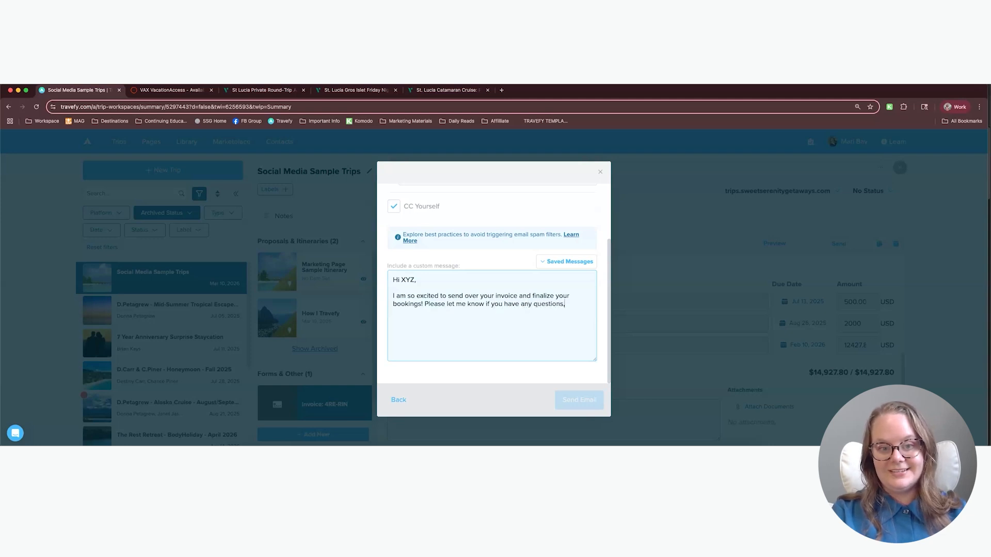